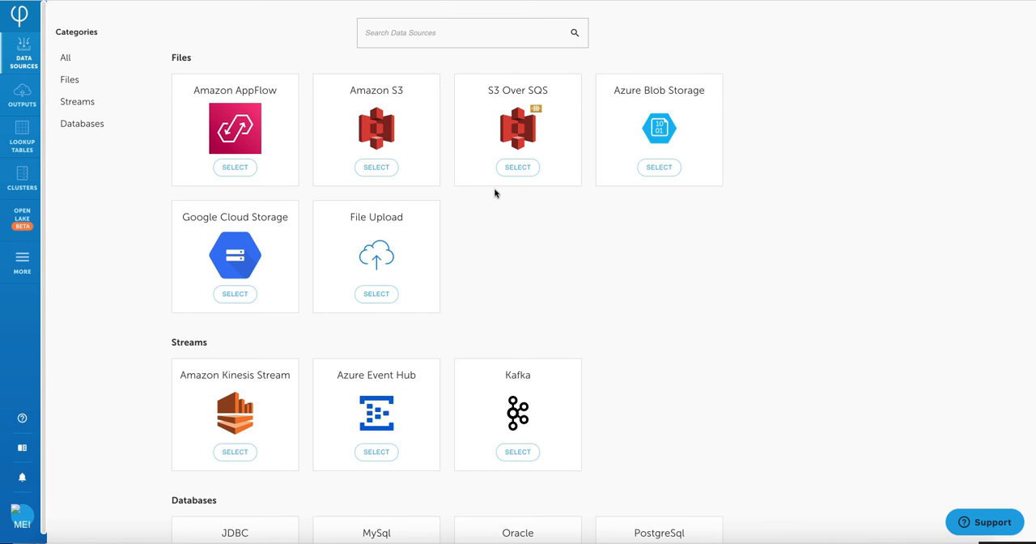
- Narrow Resource Utilization to Nov 24–27 2020 and show the n_cpus field statistics
left_click(472, 32)
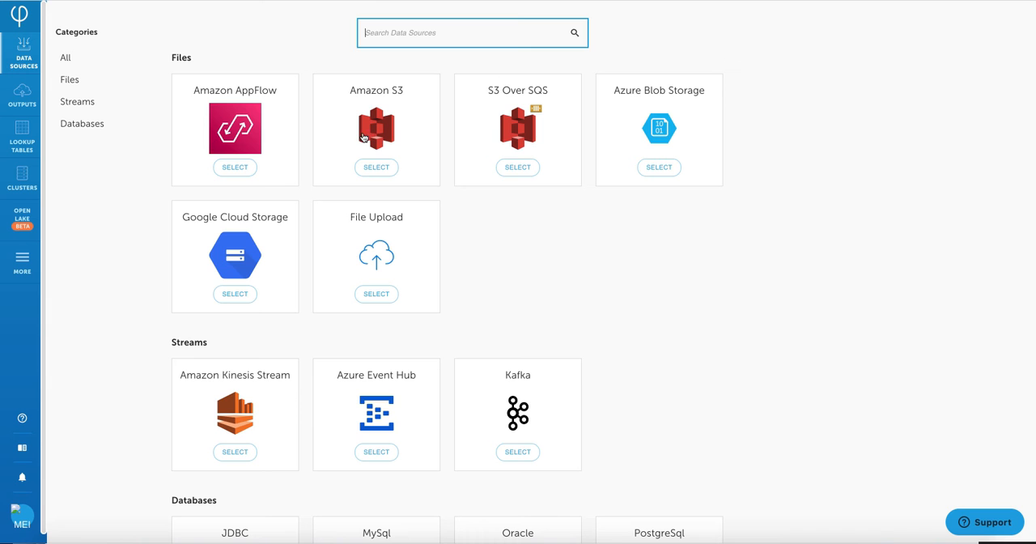
mouse_move(316, 136)
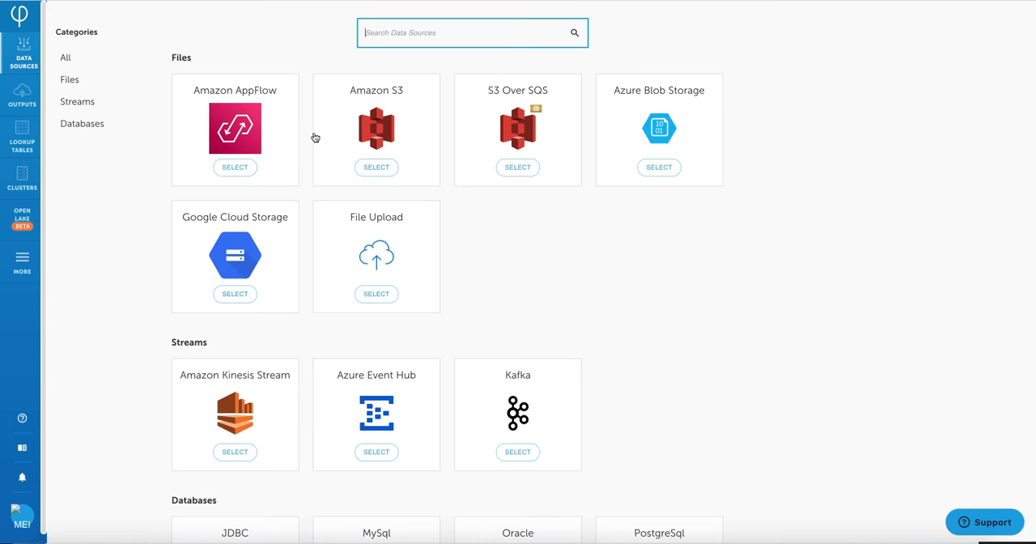
mouse_move(272, 136)
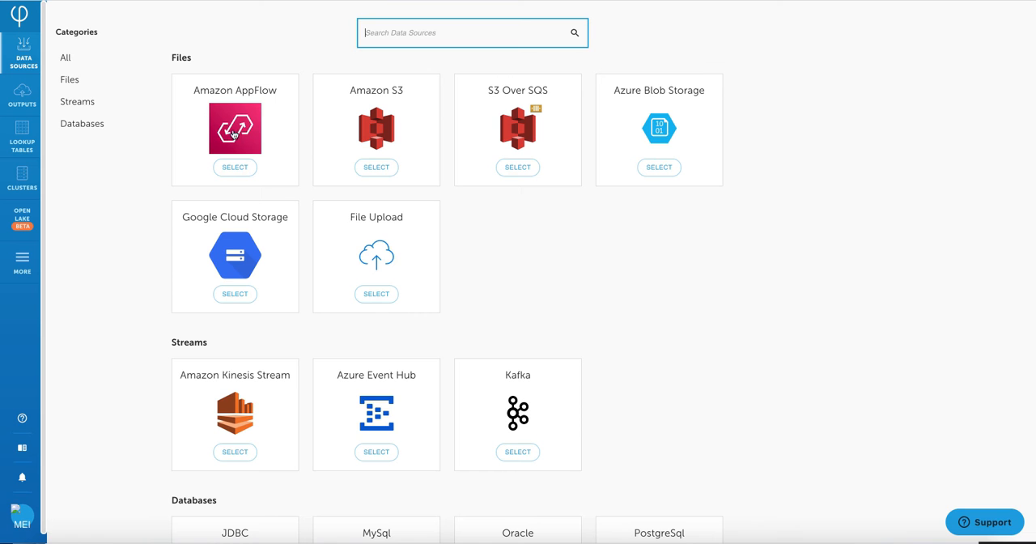
mouse_move(203, 132)
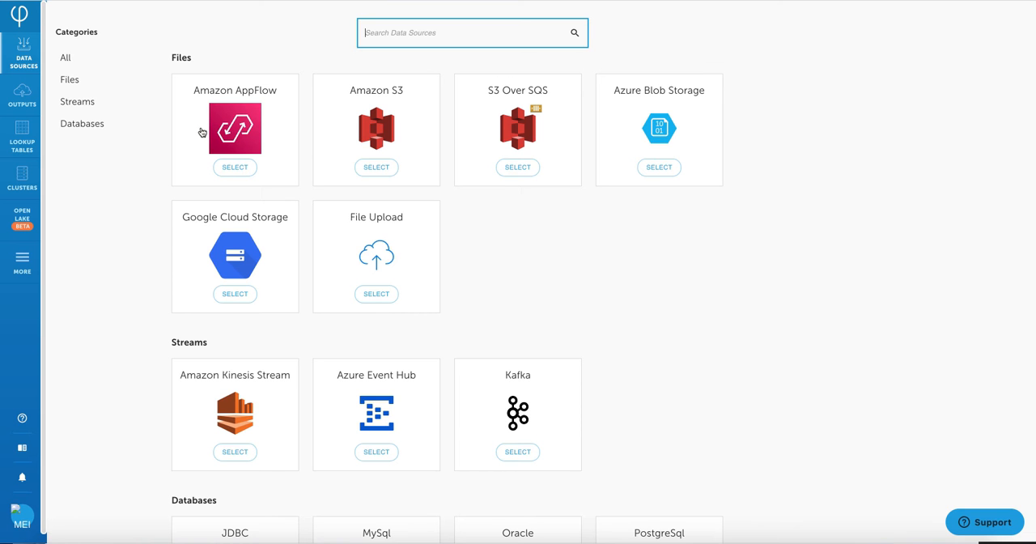
mouse_move(174, 130)
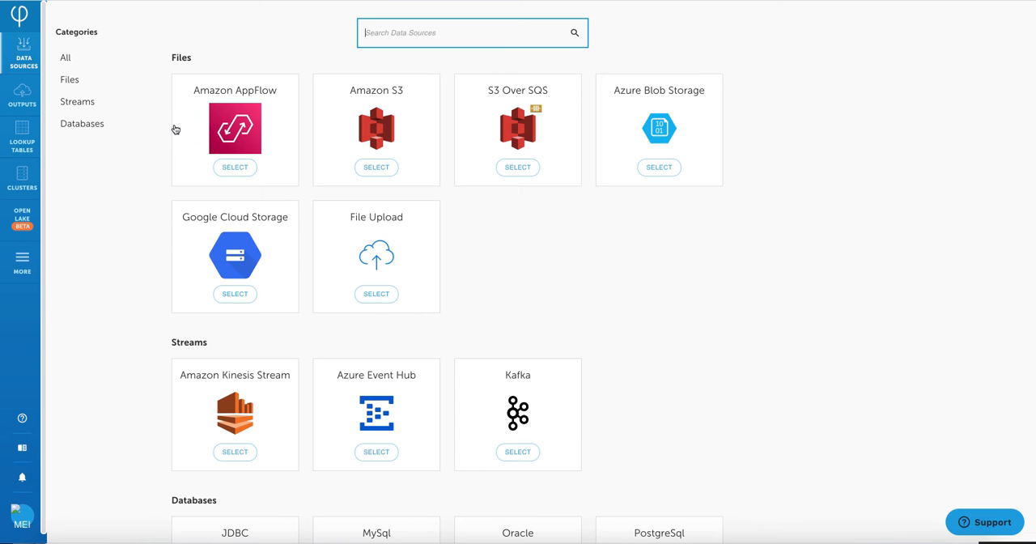
mouse_move(155, 126)
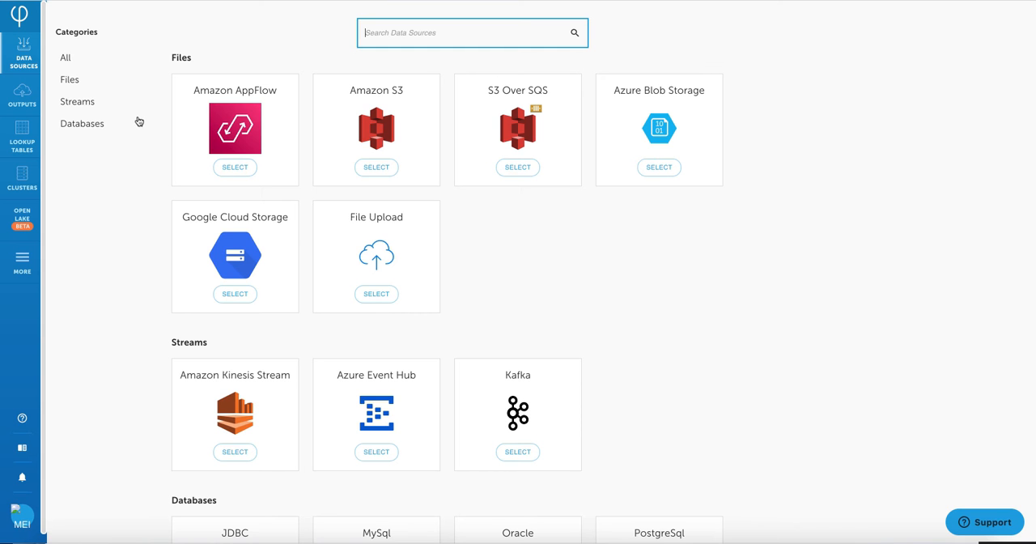
mouse_move(129, 118)
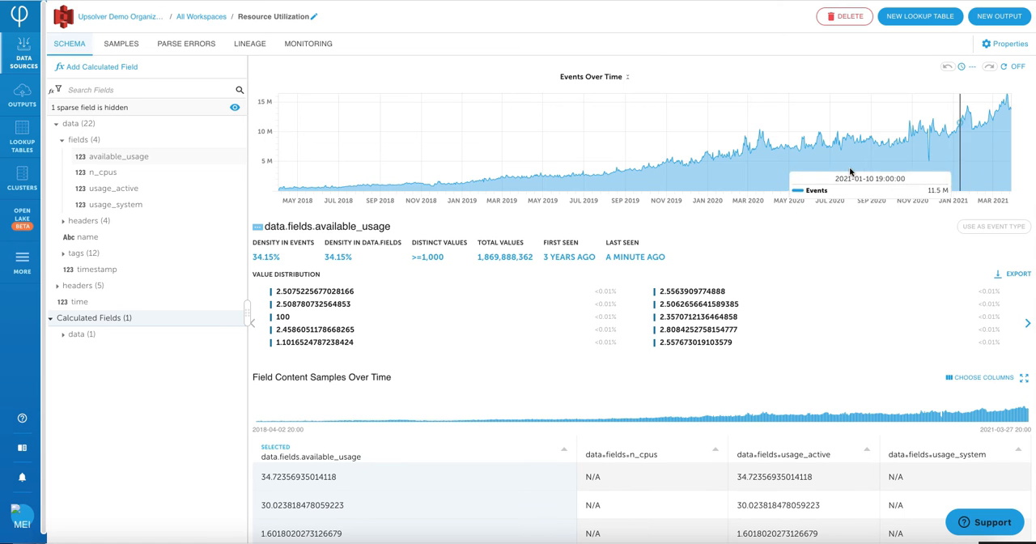
mouse_move(1010, 201)
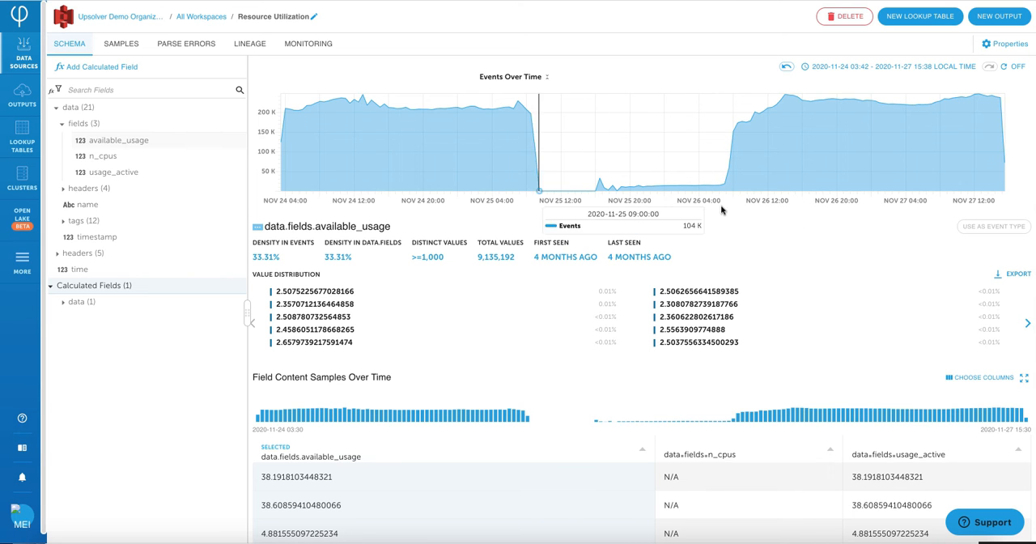
mouse_move(373, 392)
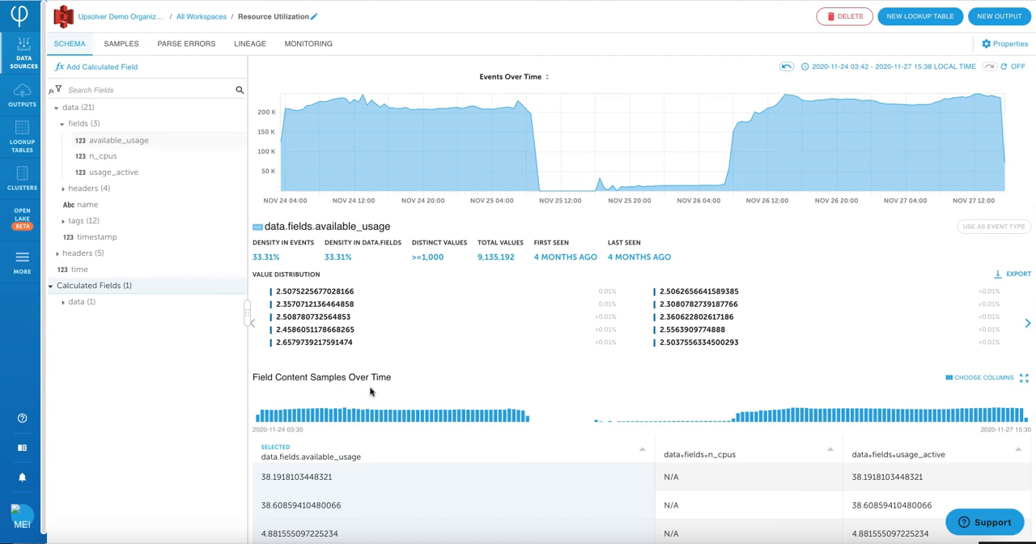
scroll("down", 3)
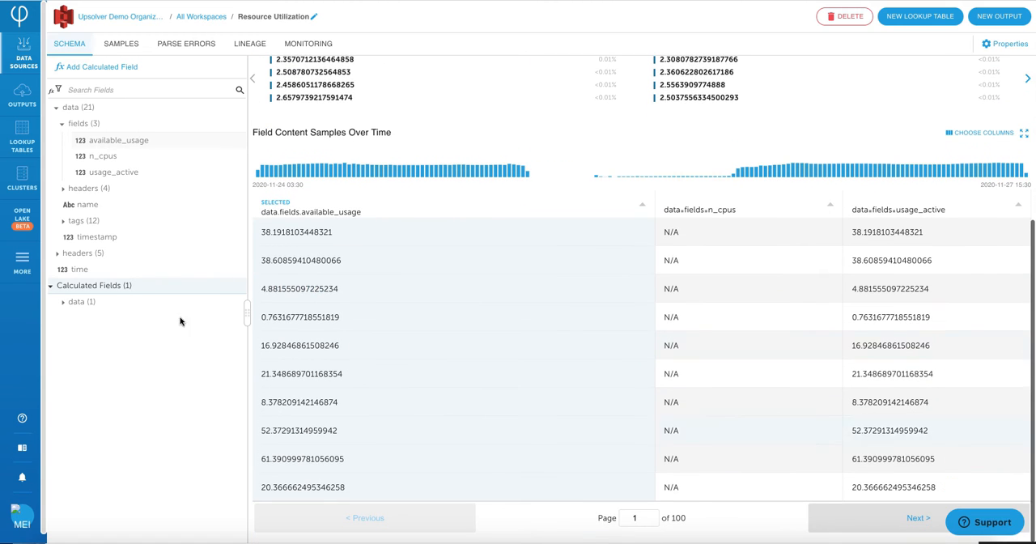
mouse_move(117, 139)
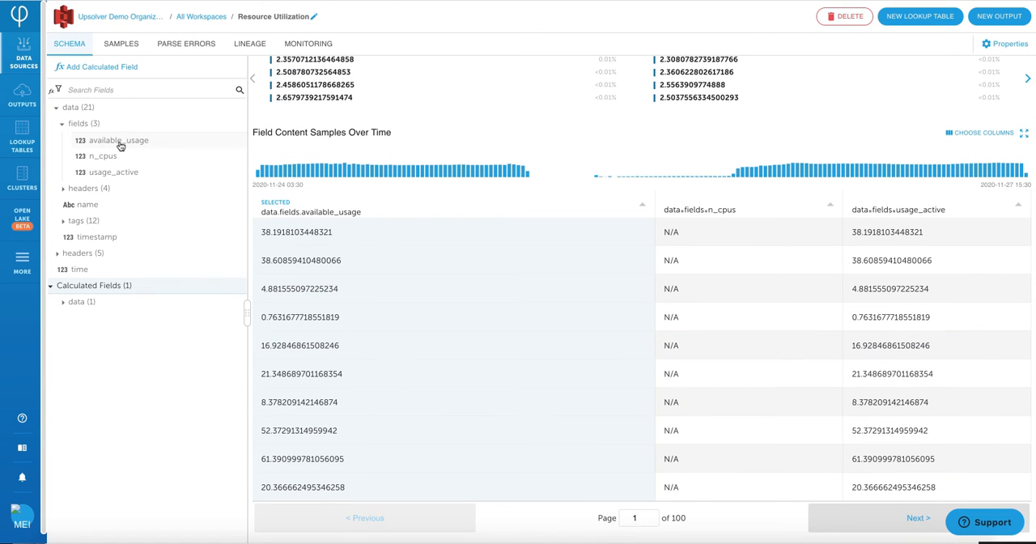
left_click(100, 155)
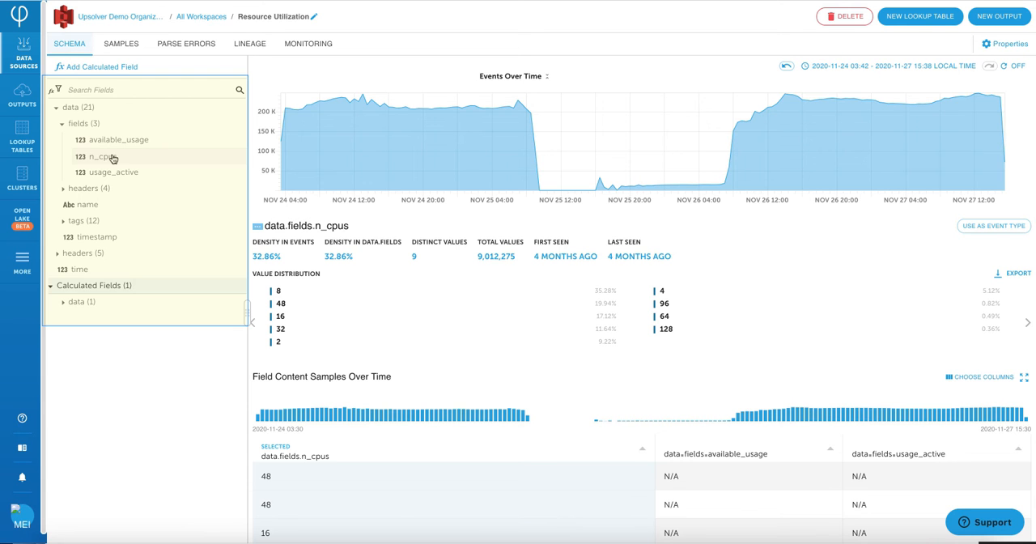
- Show the usage_active field's statistics and value distribution, then move to Monitoring
left_click(114, 172)
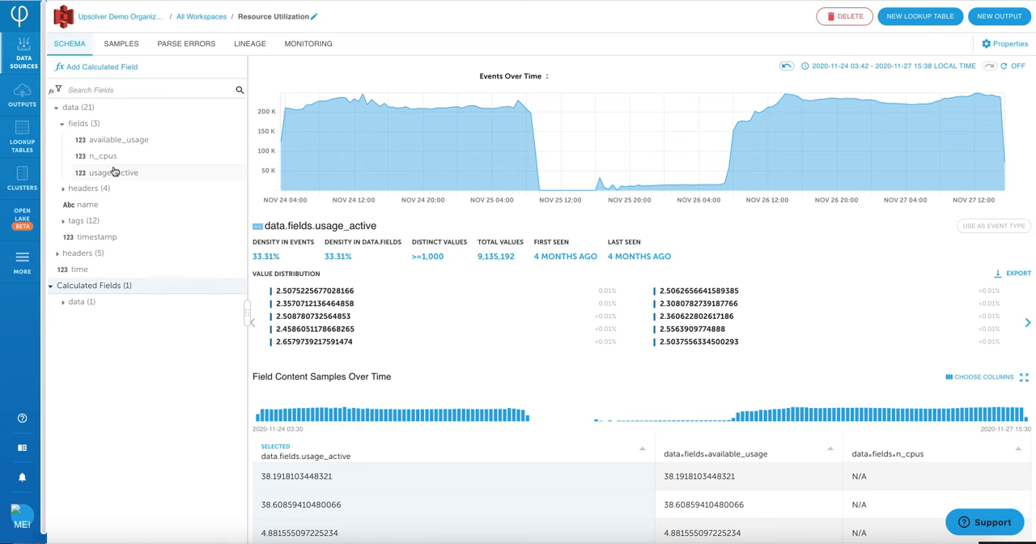
mouse_move(56, 197)
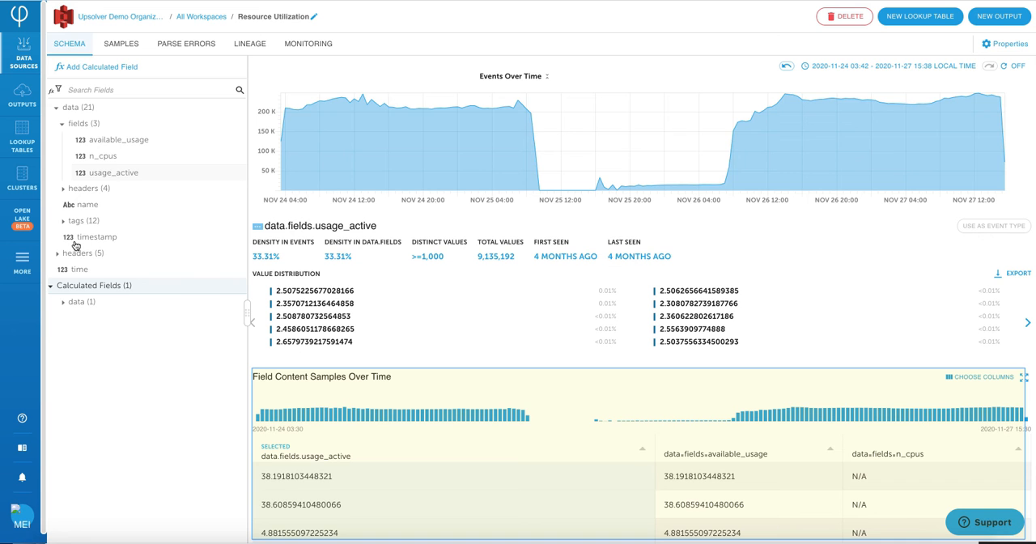
left_click(307, 42)
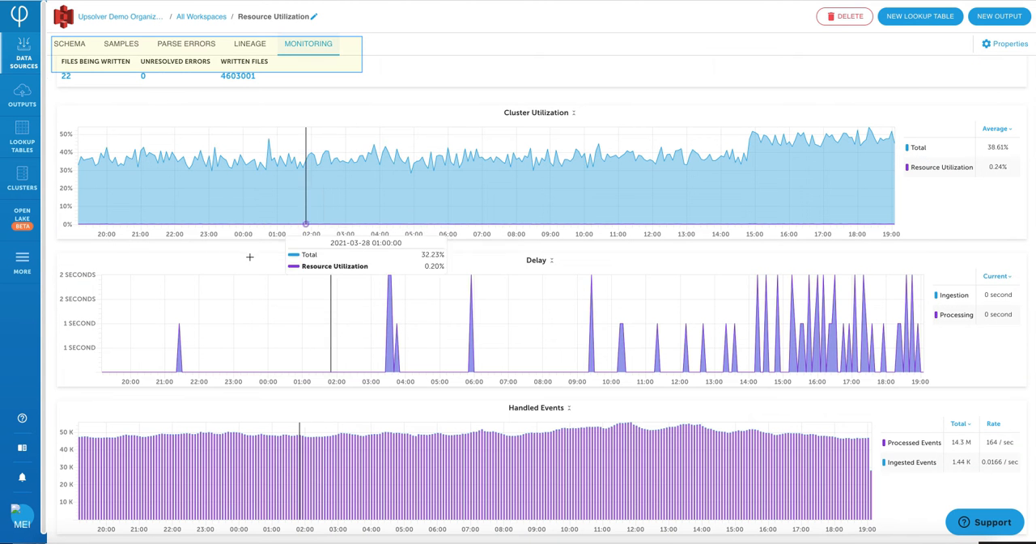
mouse_move(310, 284)
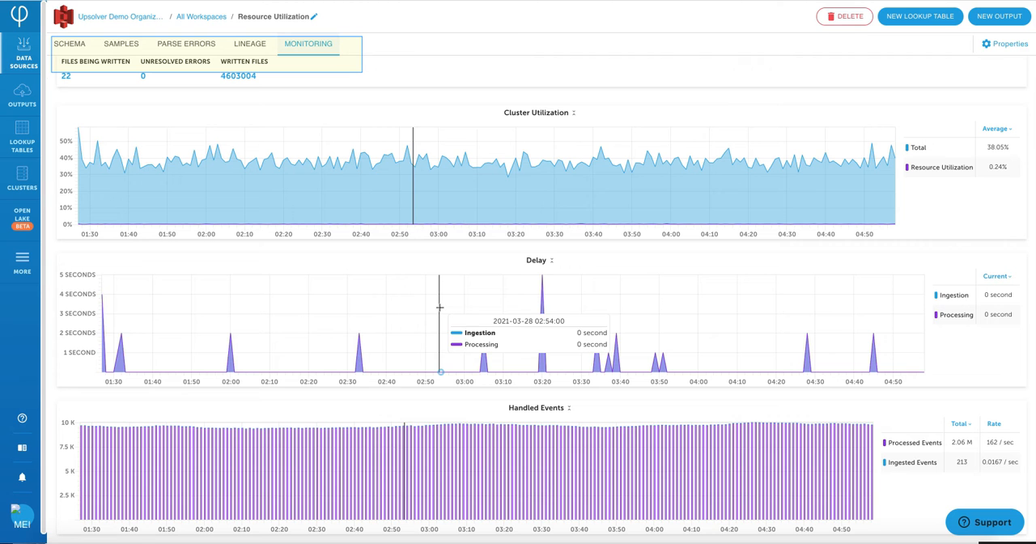
mouse_move(479, 162)
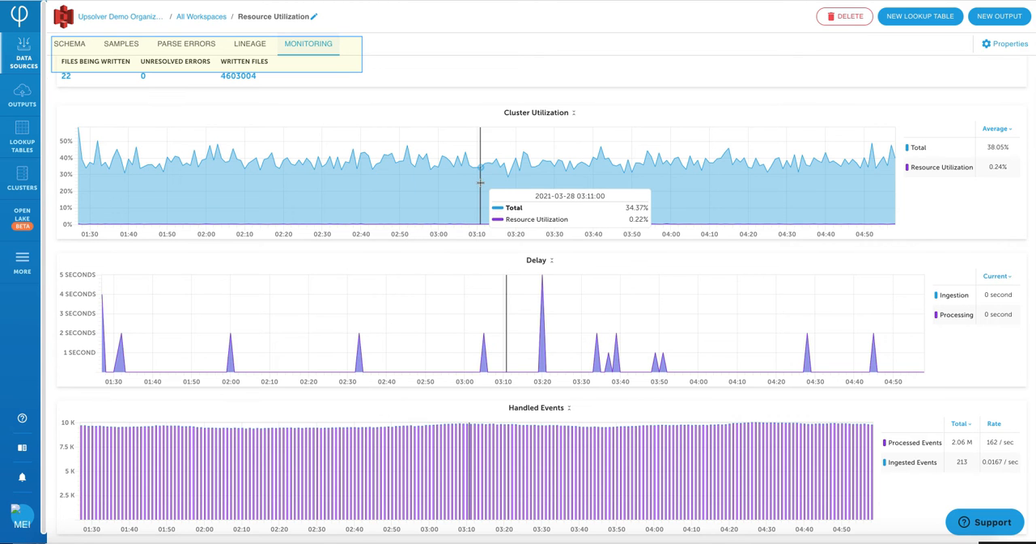
mouse_move(573, 176)
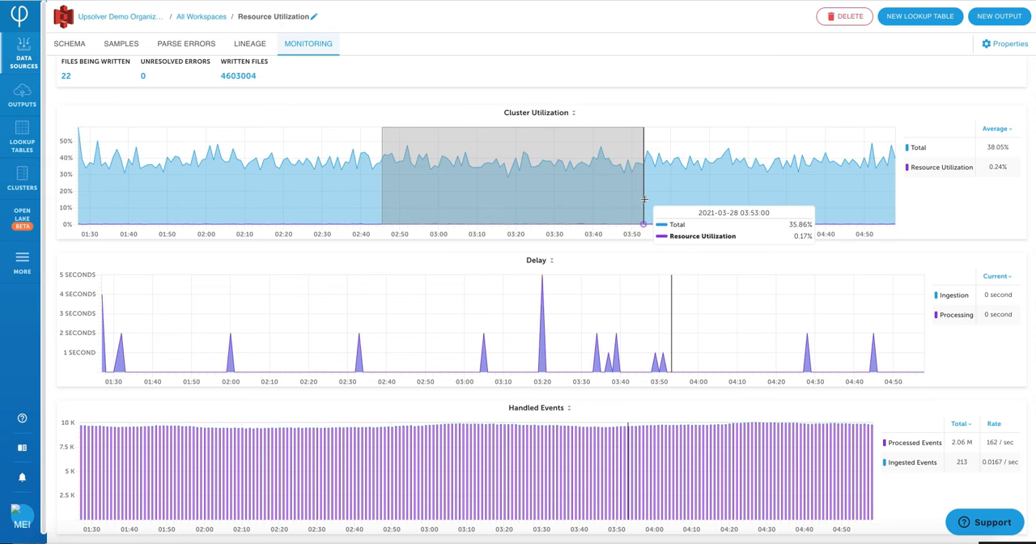
- Zoom the Cluster Utilization chart into the window from about 02:50 to 03:50
left_click_drag(380, 173, 644, 173)
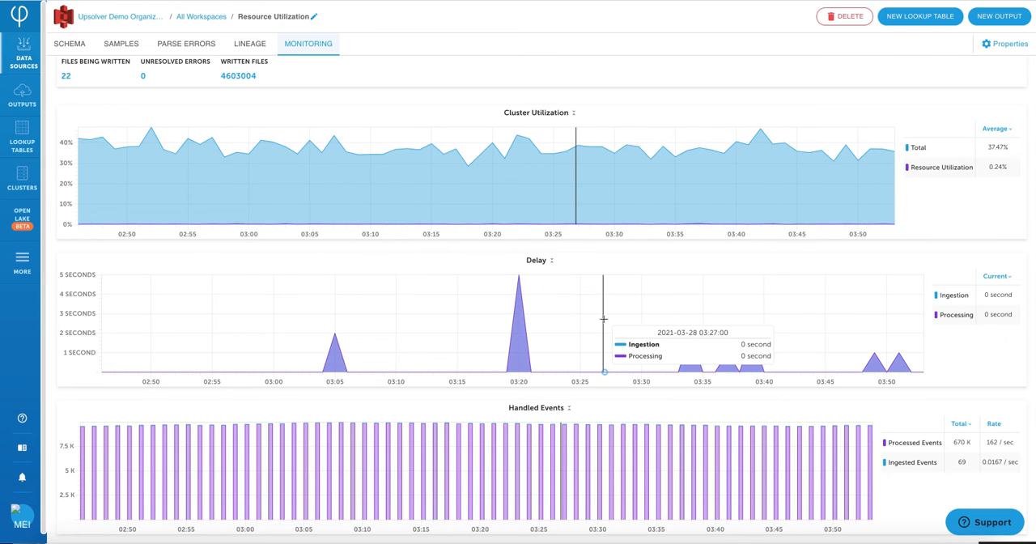
- Browse the Outputs catalogue of data lake, database, file and stream destinations
left_click(998, 16)
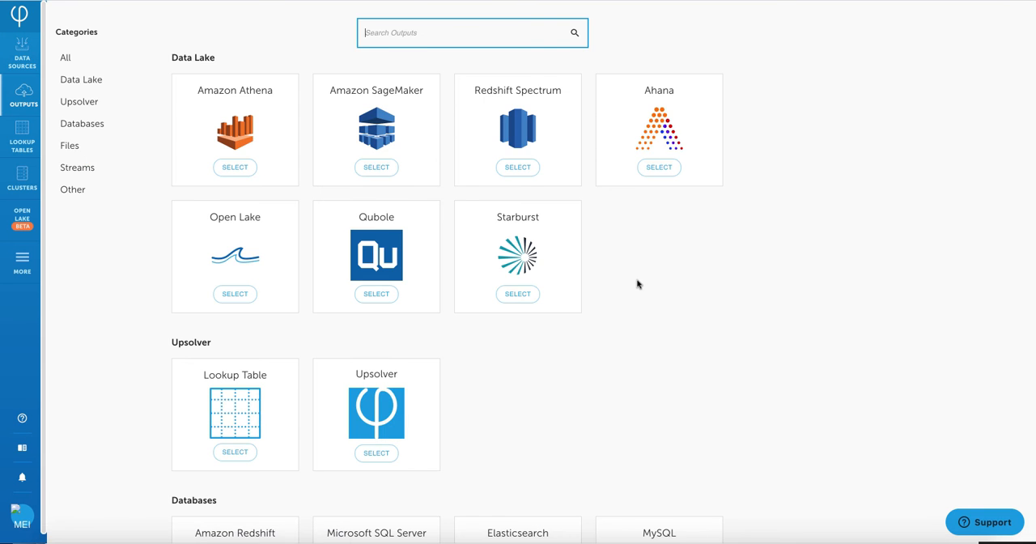
scroll("down", 3)
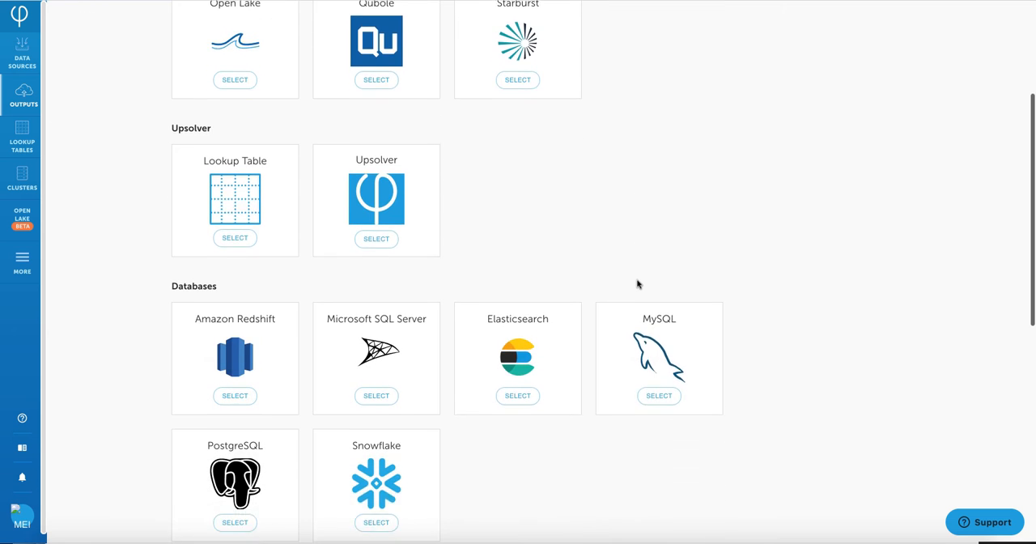
scroll("down", 3)
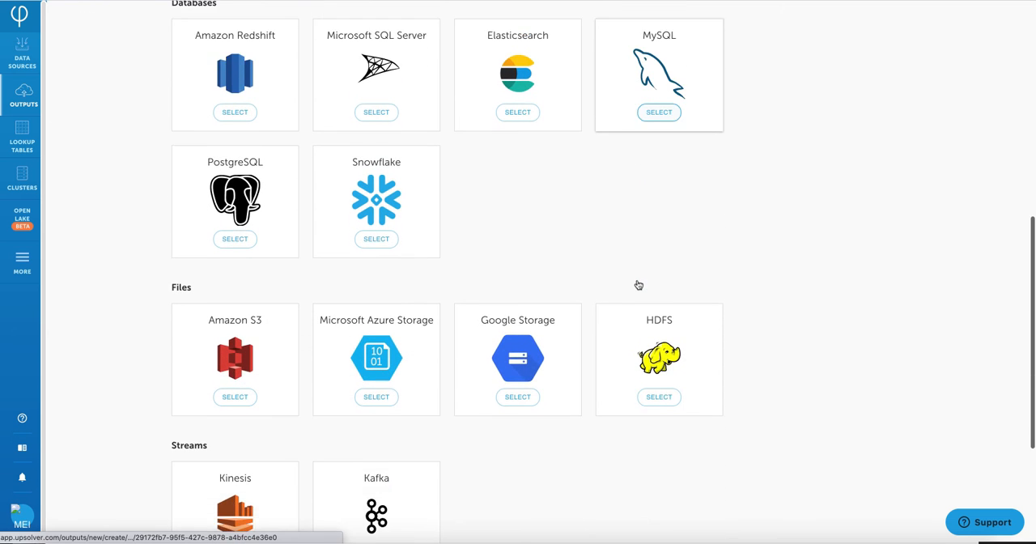
scroll("down", 3)
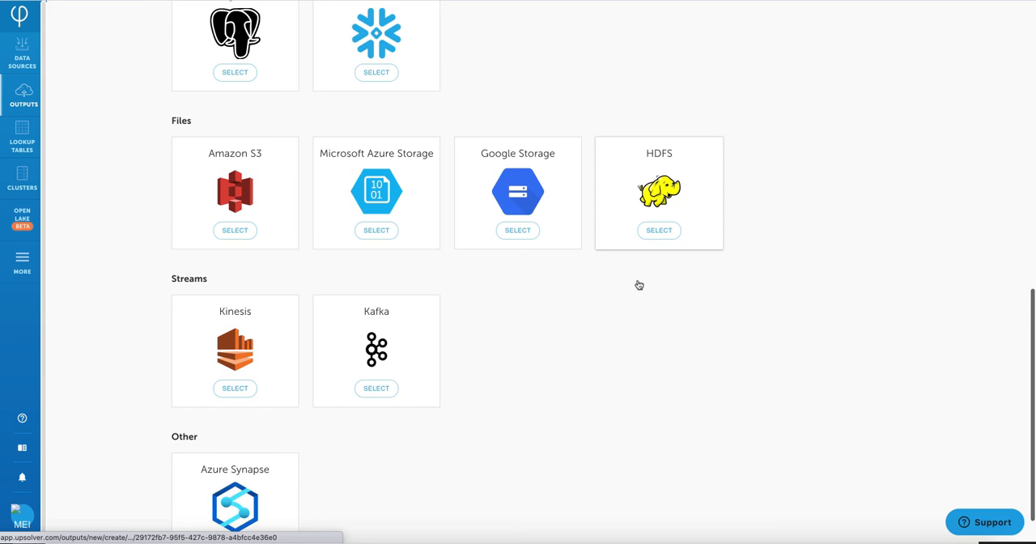
scroll("up", 3)
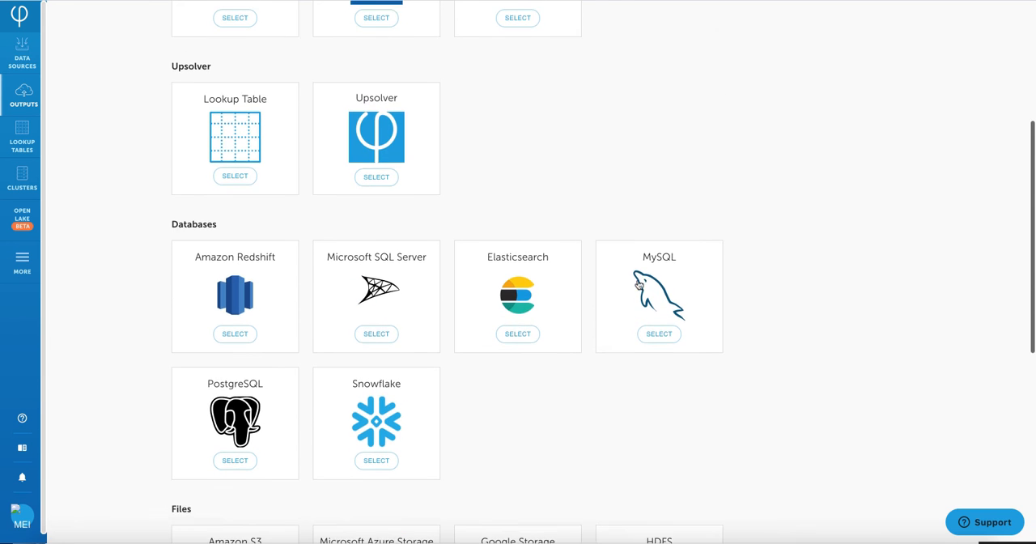
scroll("up", 3)
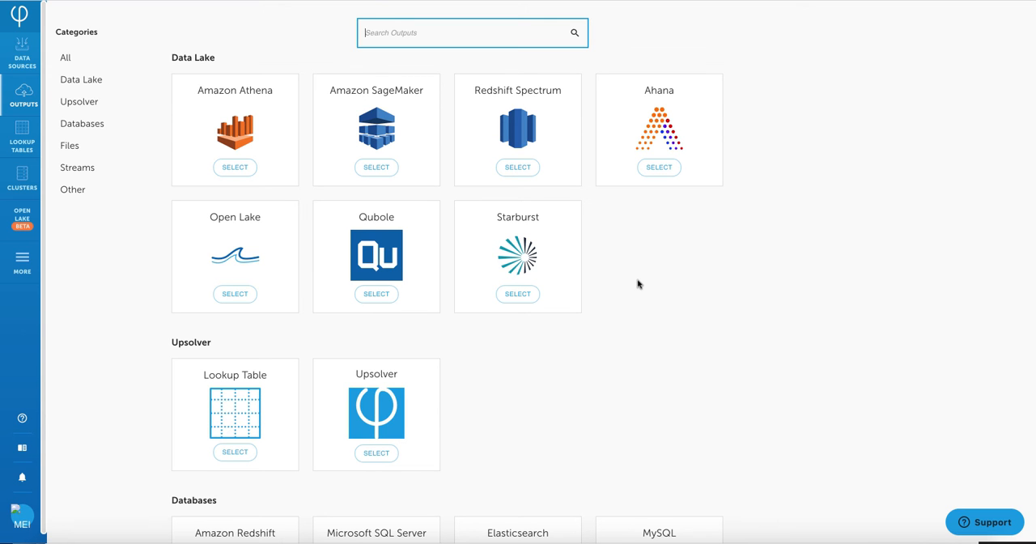
mouse_move(330, 159)
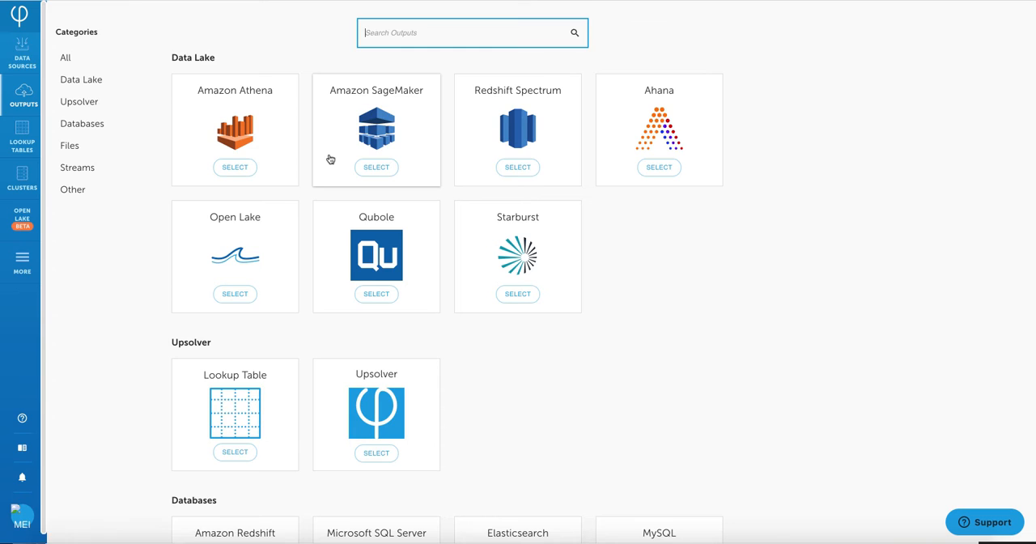
- Create an Amazon Athena output sourced from GA Sessions New and continue to its schema
left_click(235, 167)
type("meitest")
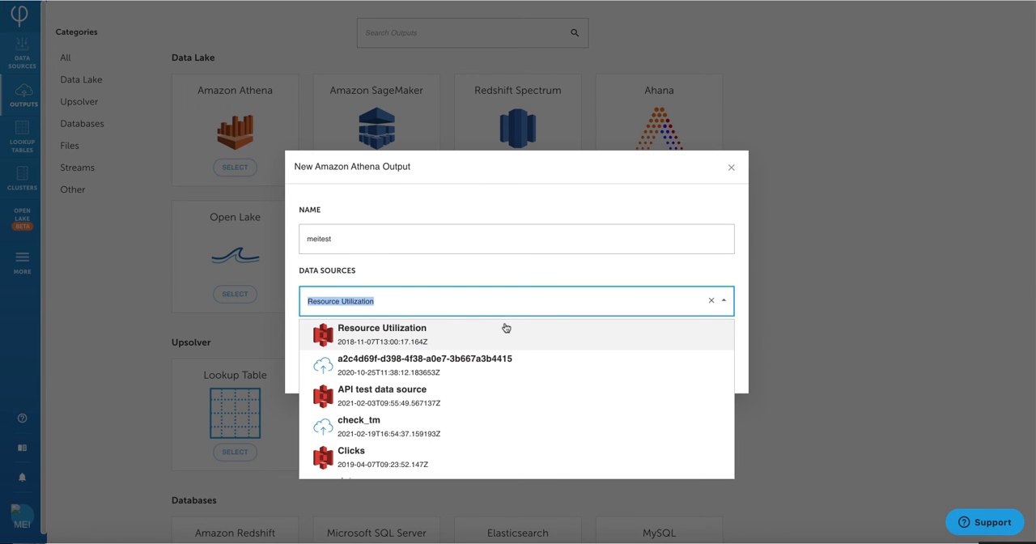
type("ga")
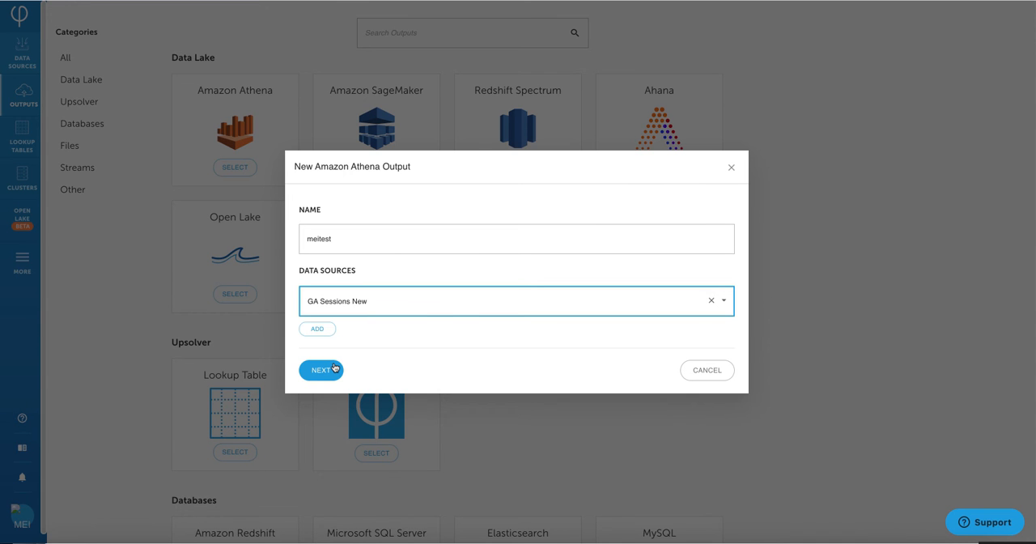
left_click(320, 369)
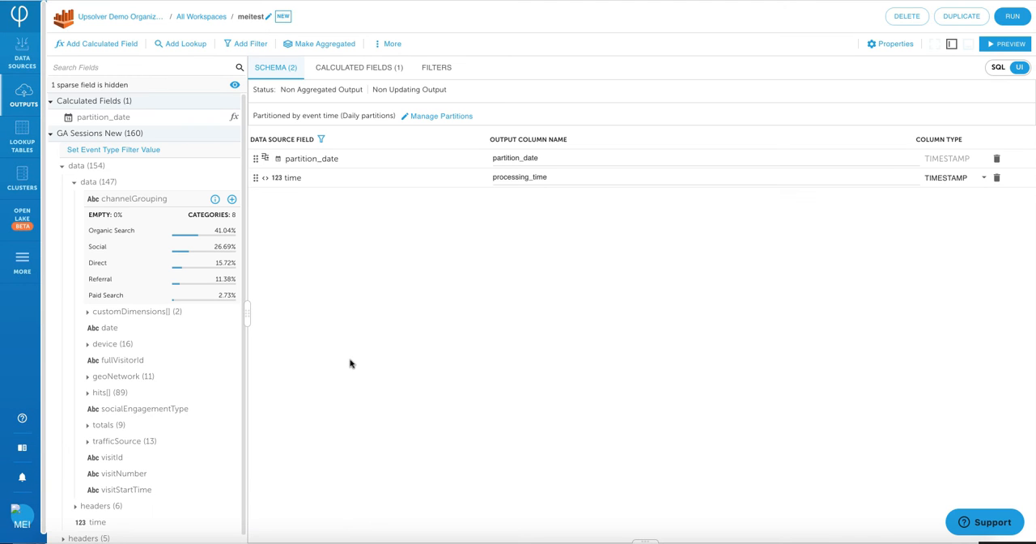
mouse_move(155, 263)
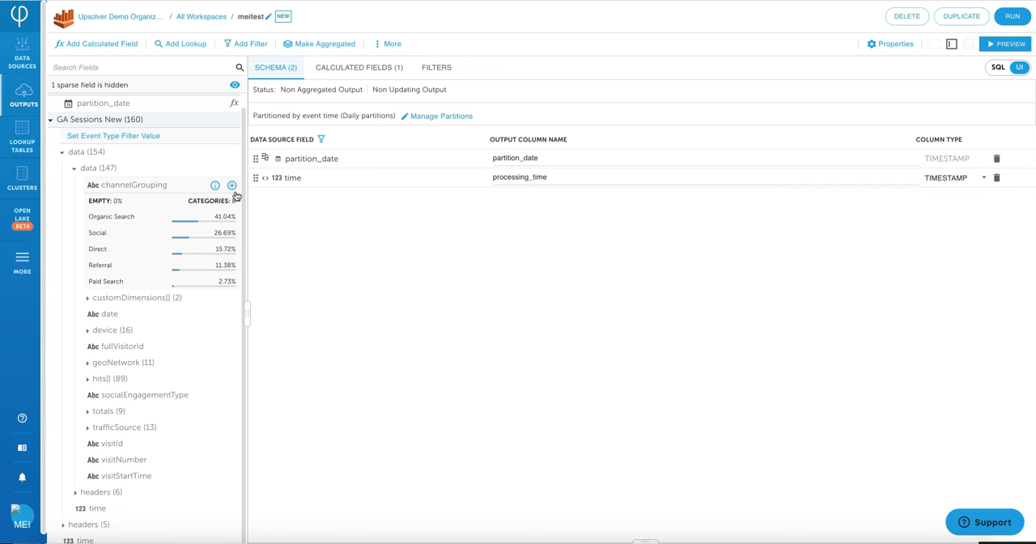
- Add all device fields (browser, operatingSystem, screen resolution, etc.) to the output schema
left_click(230, 184)
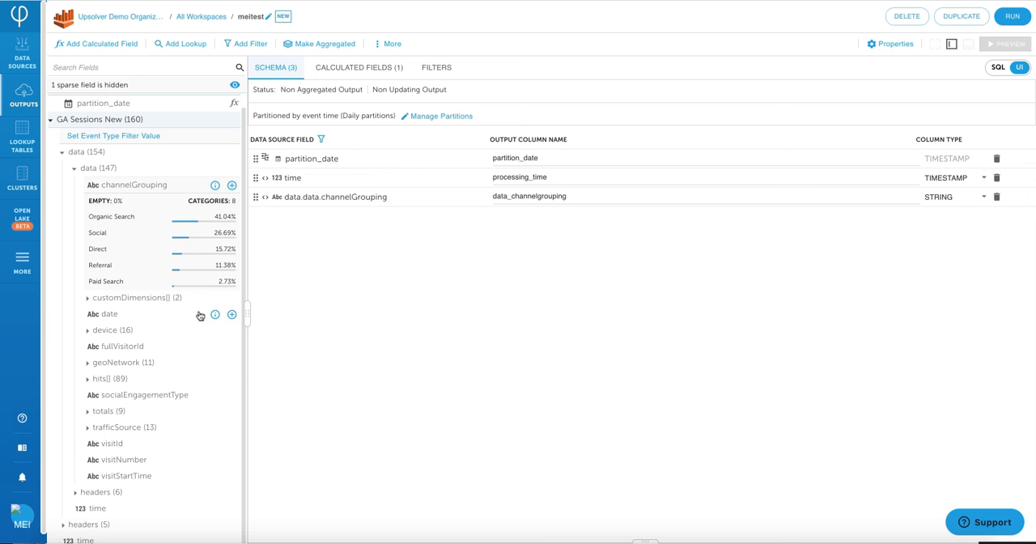
left_click(87, 297)
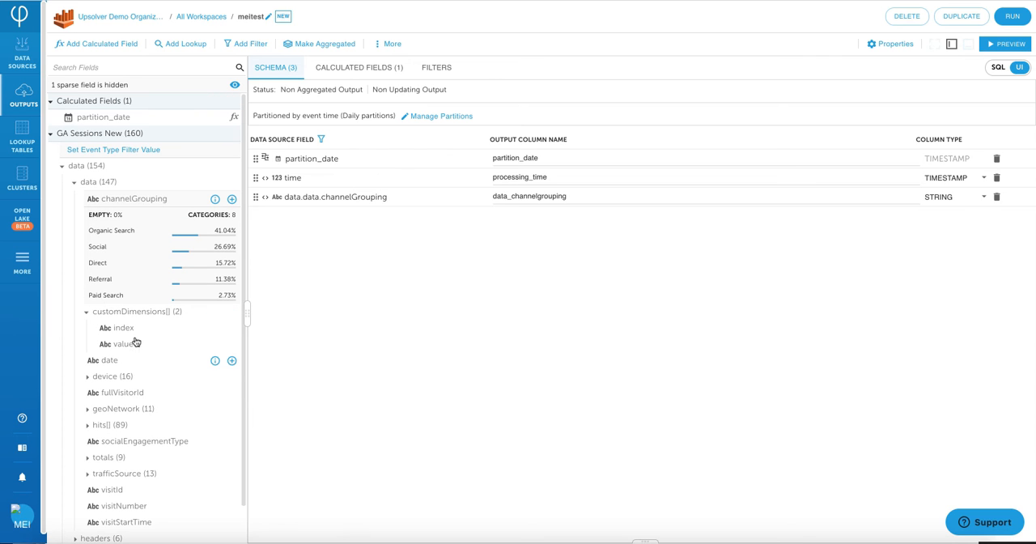
left_click(111, 375)
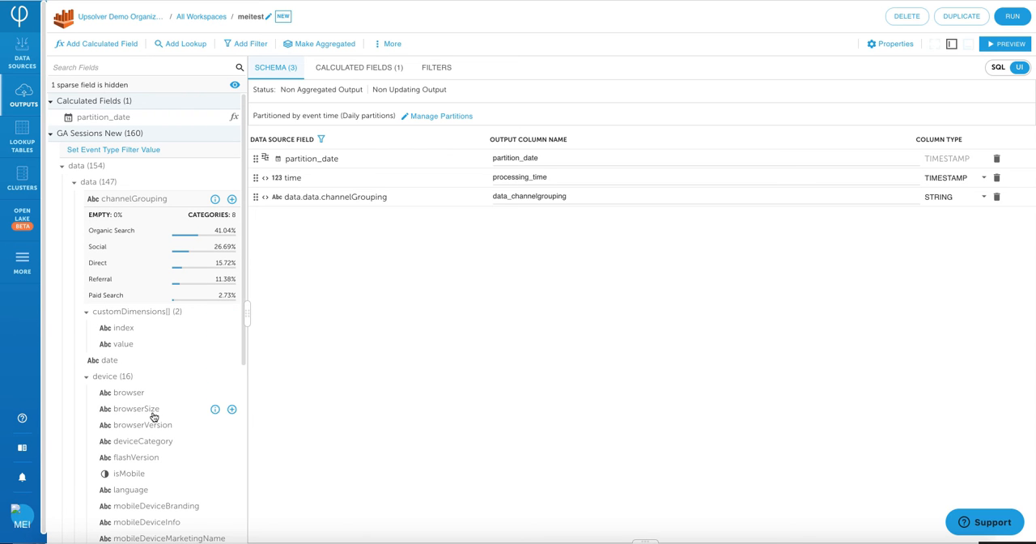
scroll("down", 3)
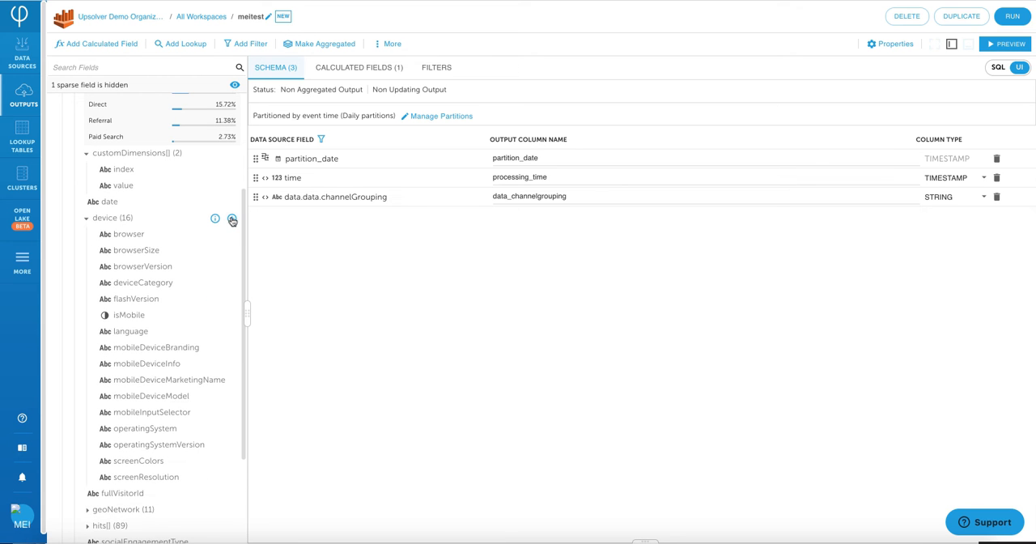
left_click(233, 220)
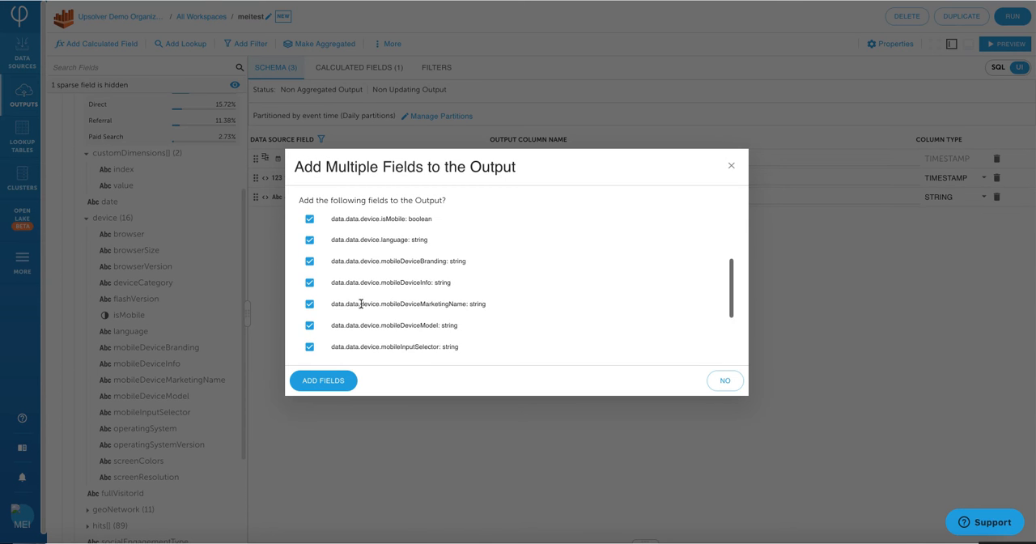
scroll("down", 3)
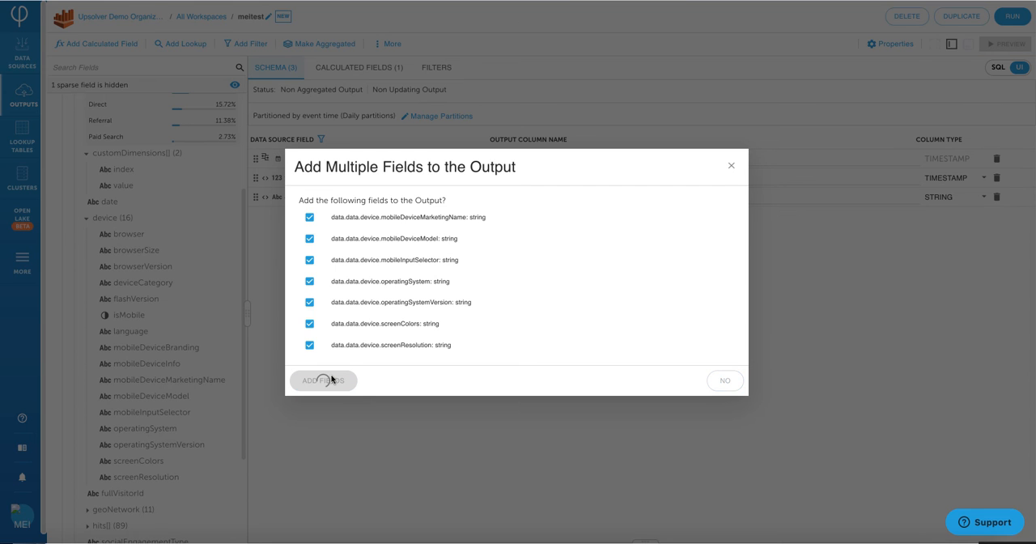
left_click(322, 381)
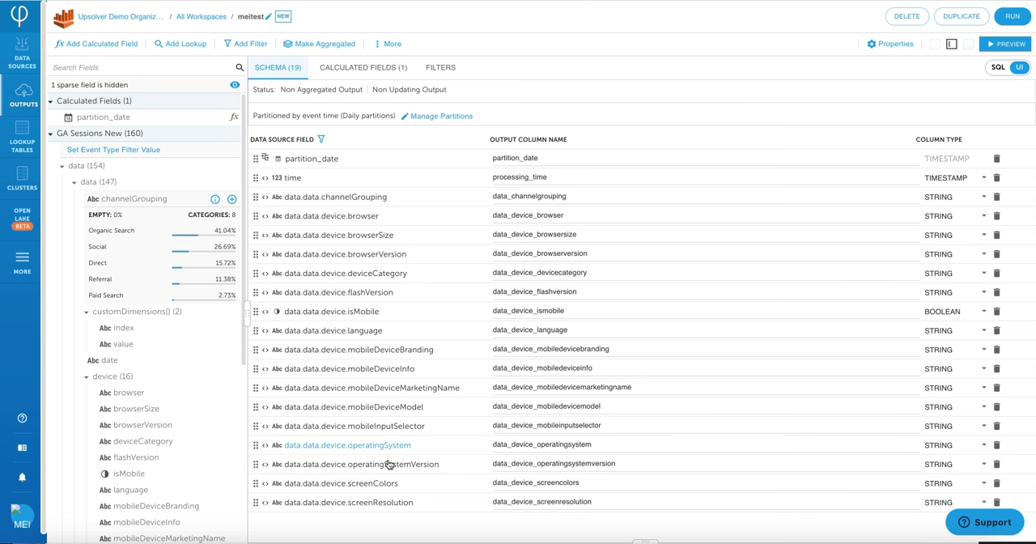
mouse_move(987, 81)
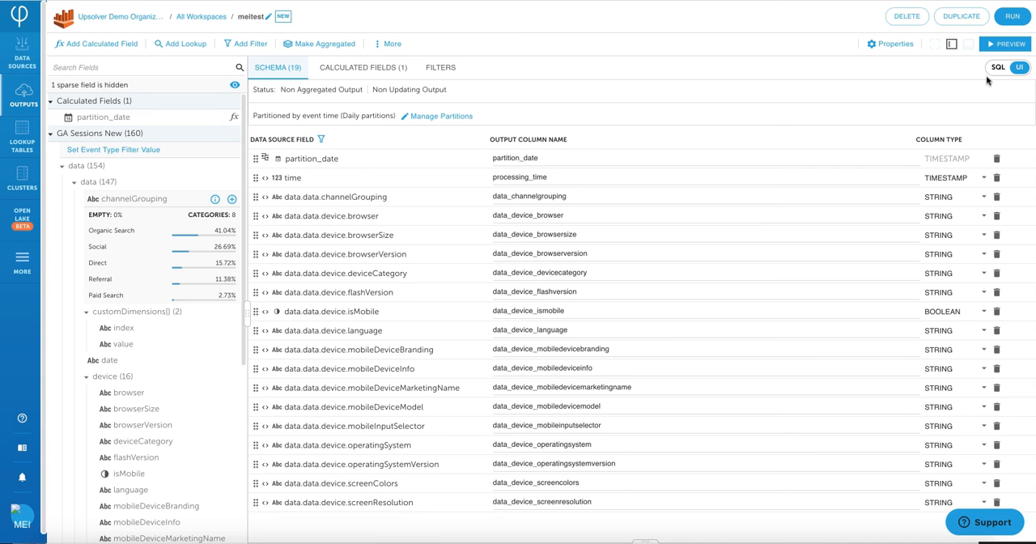
left_click(997, 68)
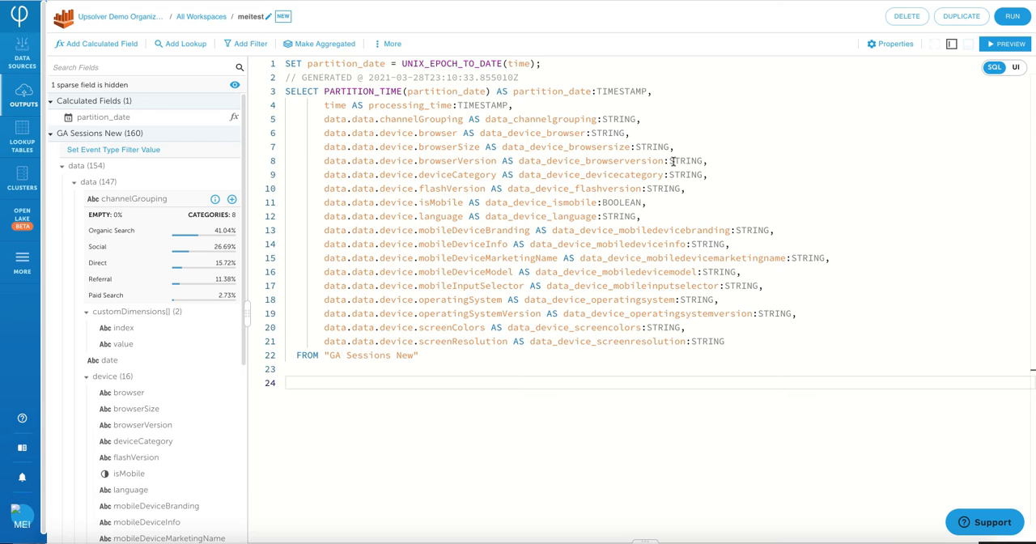
left_click(1020, 68)
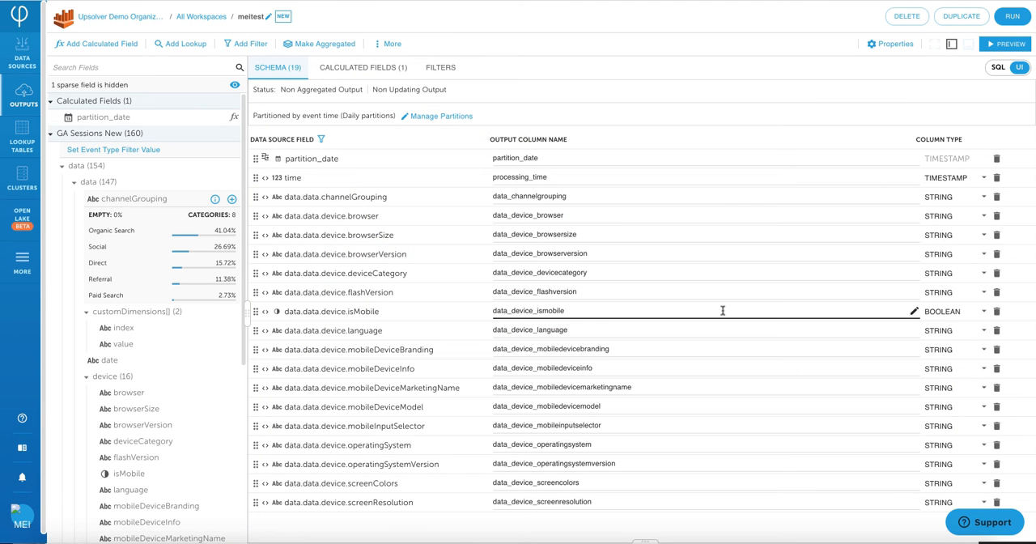
mouse_move(647, 235)
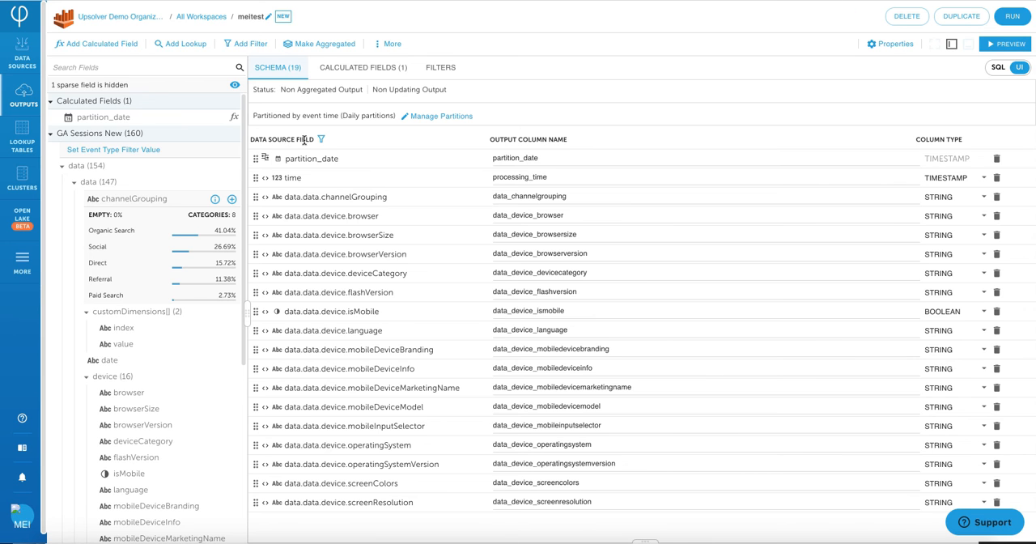
- Start a calculated field using the TO_DATE function found by searching 'date'
left_click(97, 42)
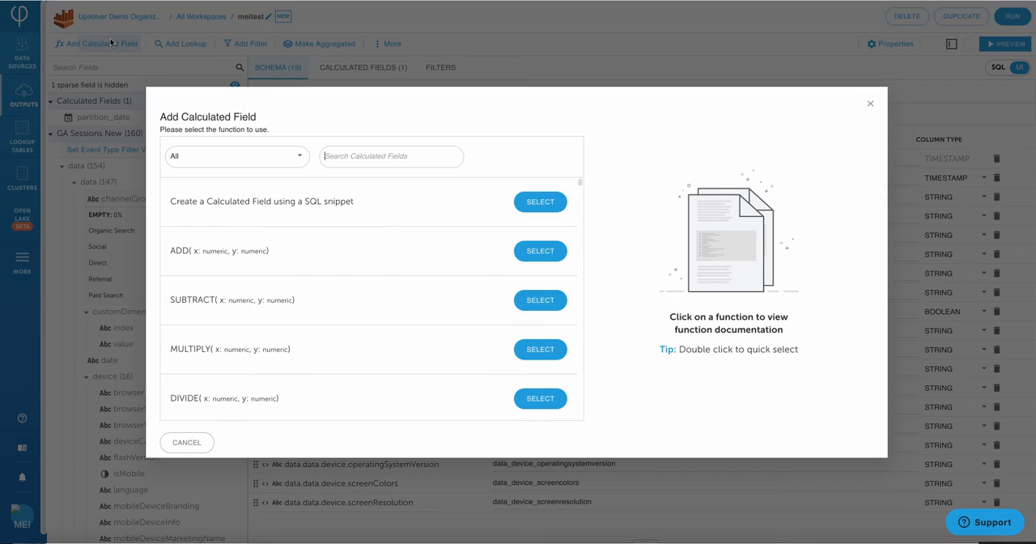
scroll("down", 3)
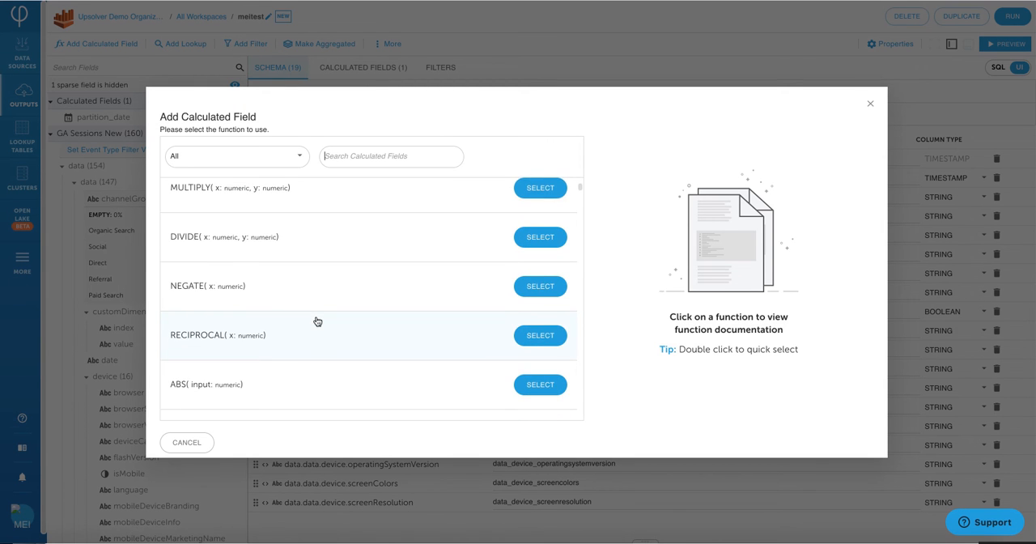
scroll("down", 3)
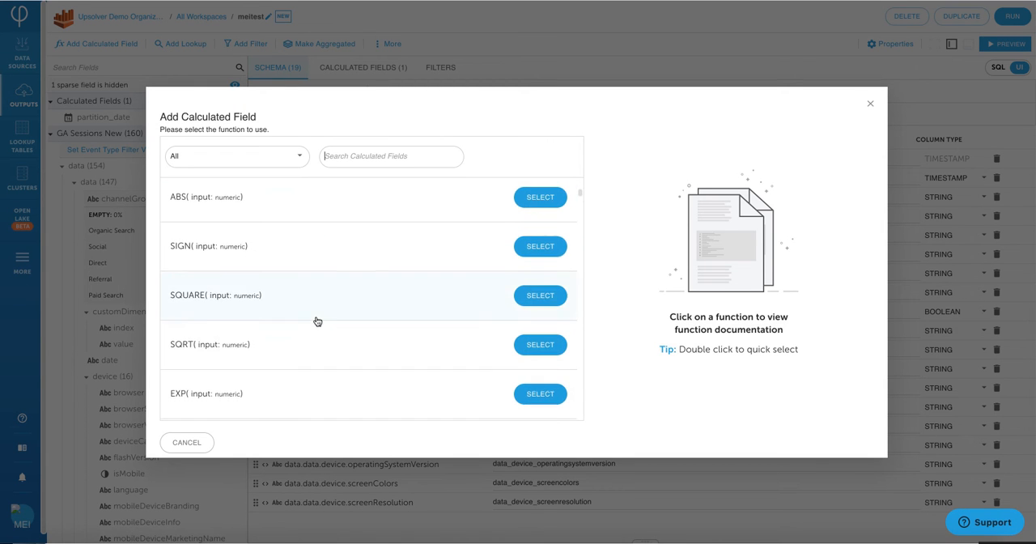
scroll("down", 3)
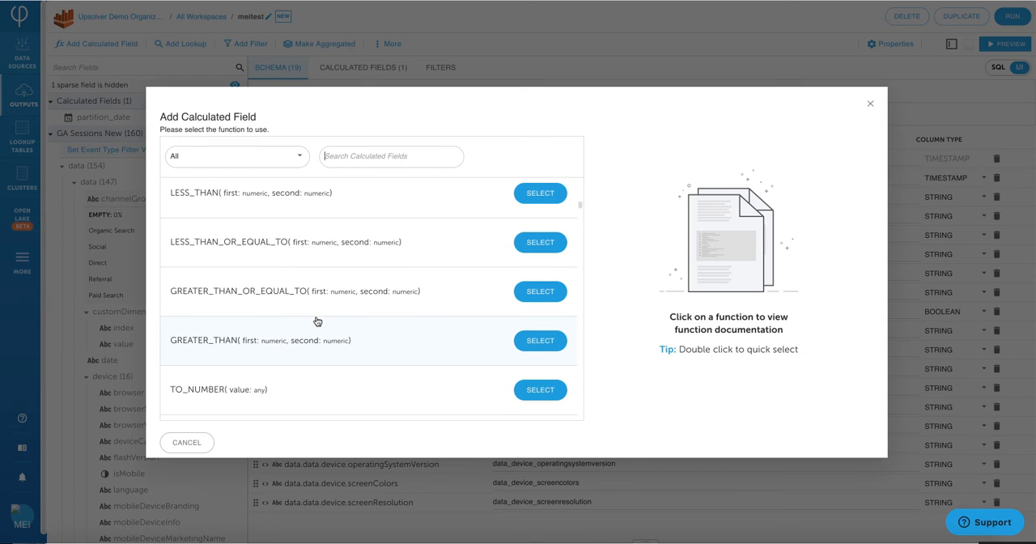
type("date")
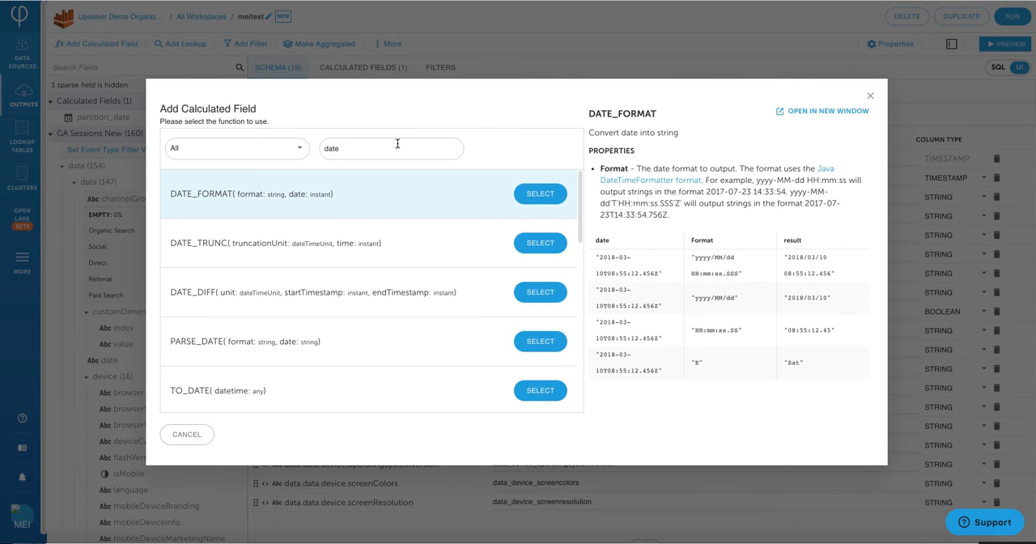
mouse_move(403, 343)
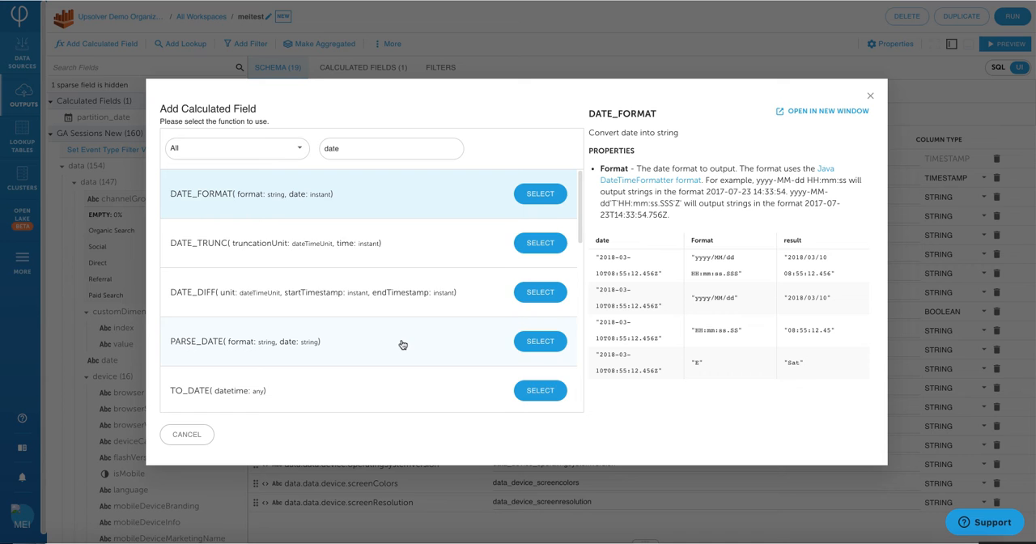
left_click(541, 390)
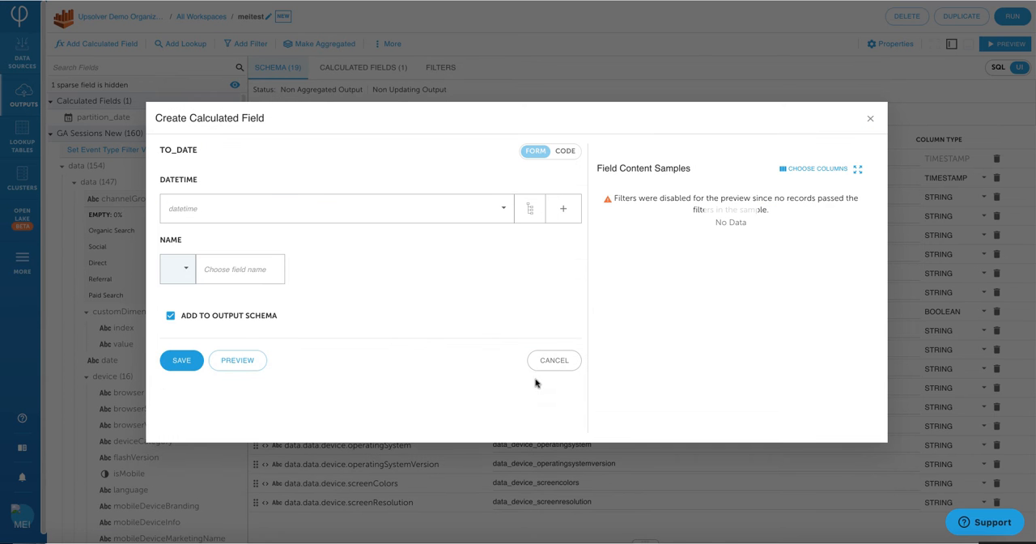
- Define event_date as TO_DATE of data.data.date, preview the samples and save it
type("date")
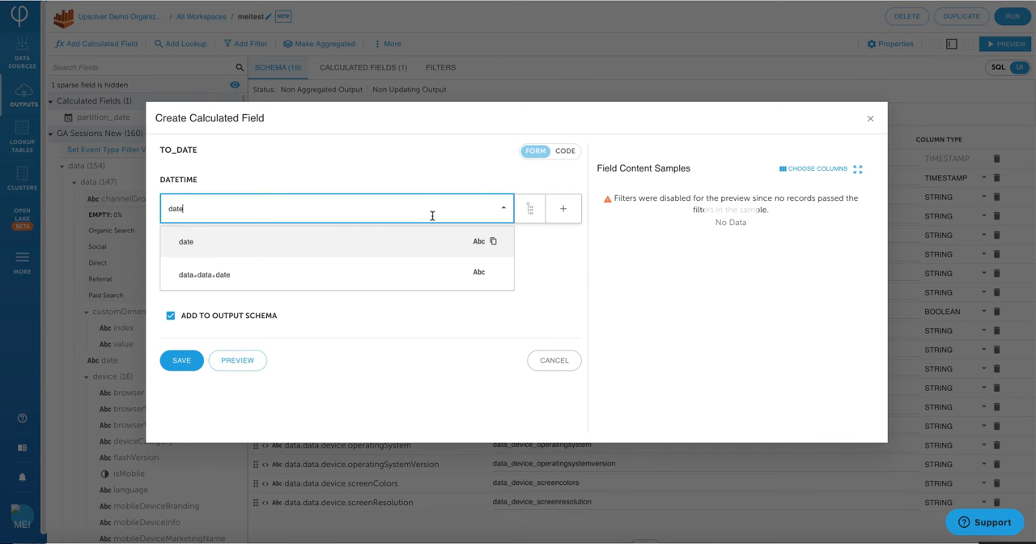
left_click(204, 275)
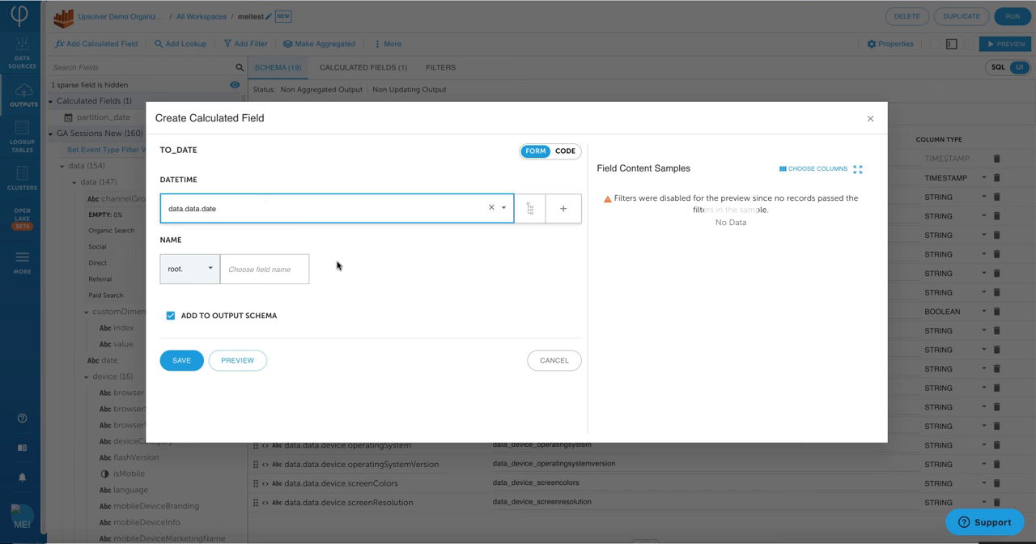
type("e")
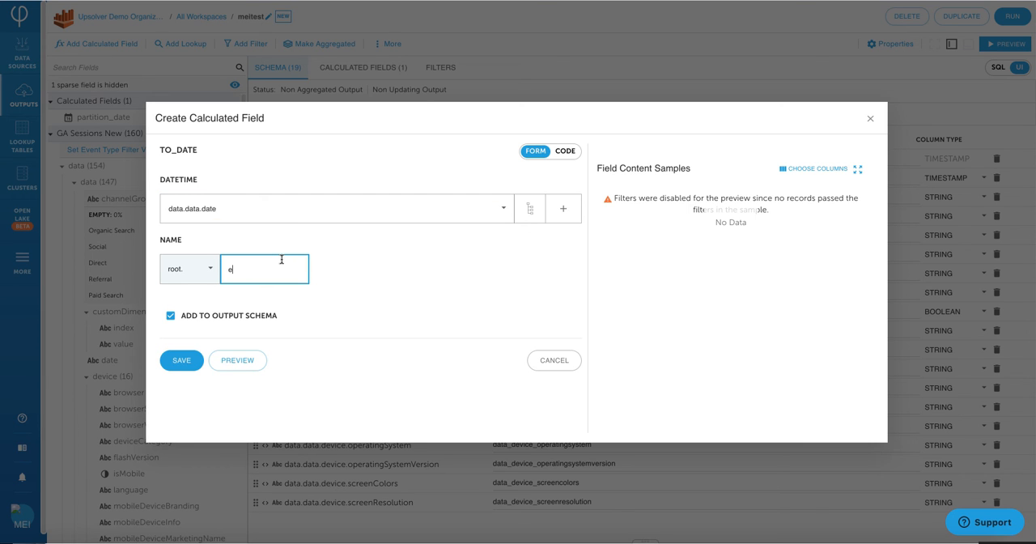
type("vent_t")
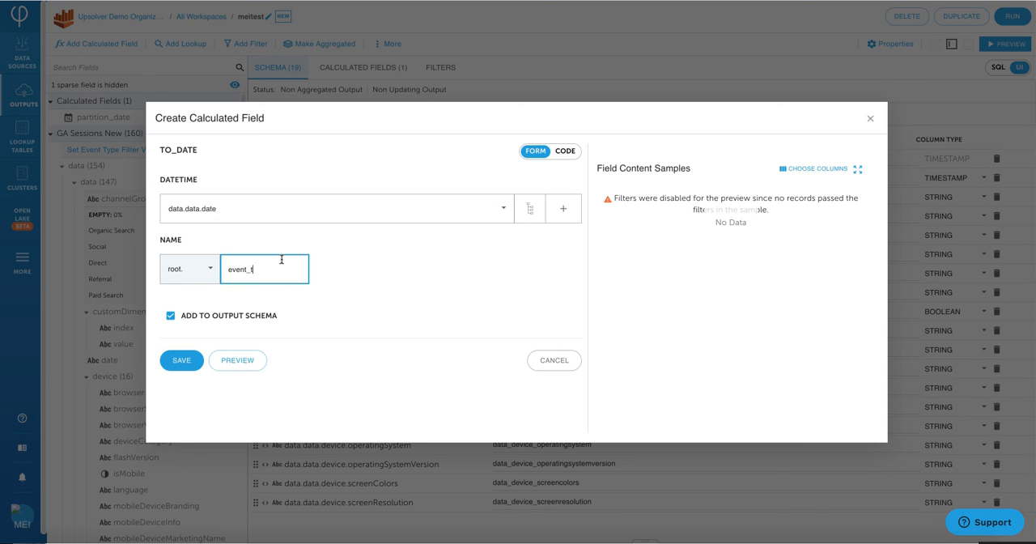
type("ate")
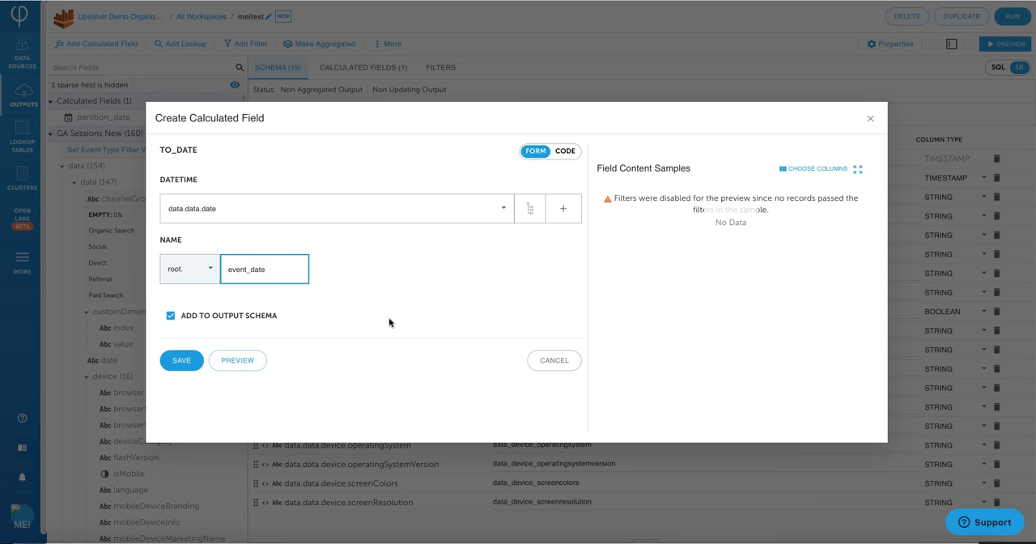
left_click(237, 359)
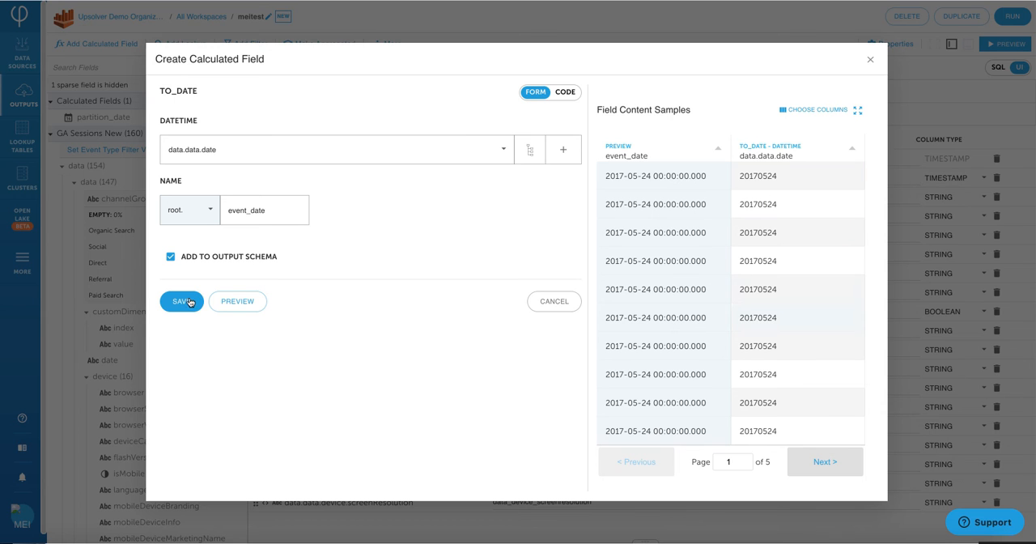
mouse_move(181, 301)
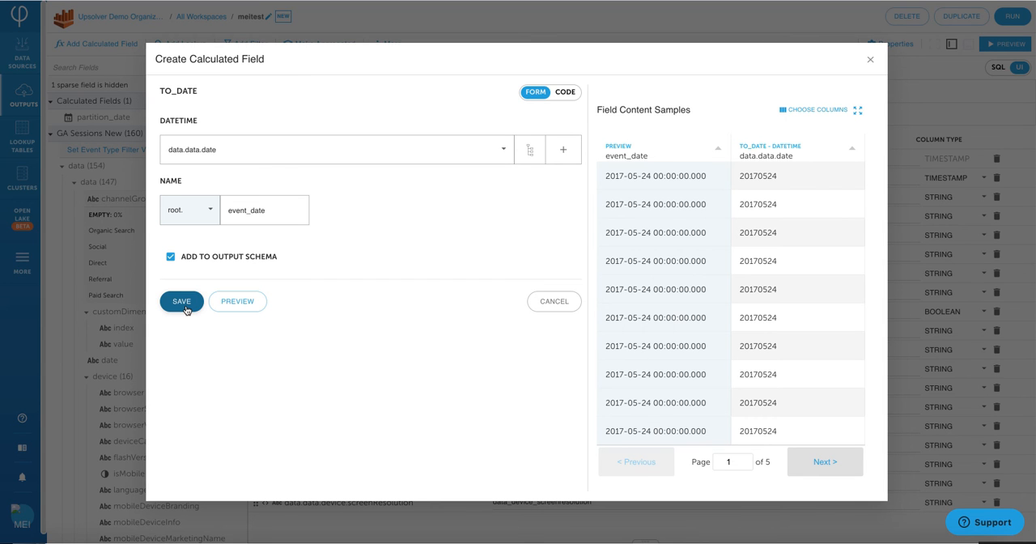
left_click(181, 301)
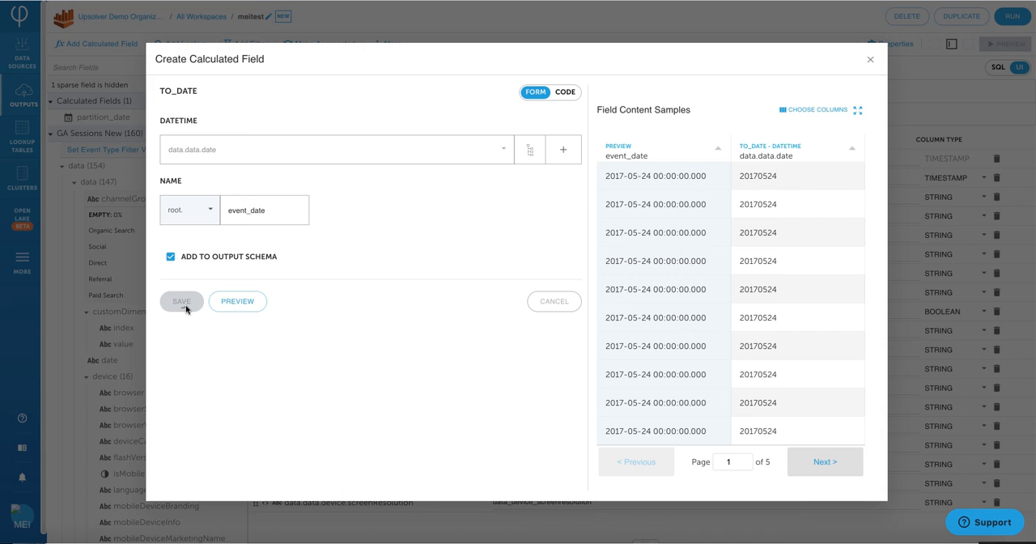
left_click(181, 301)
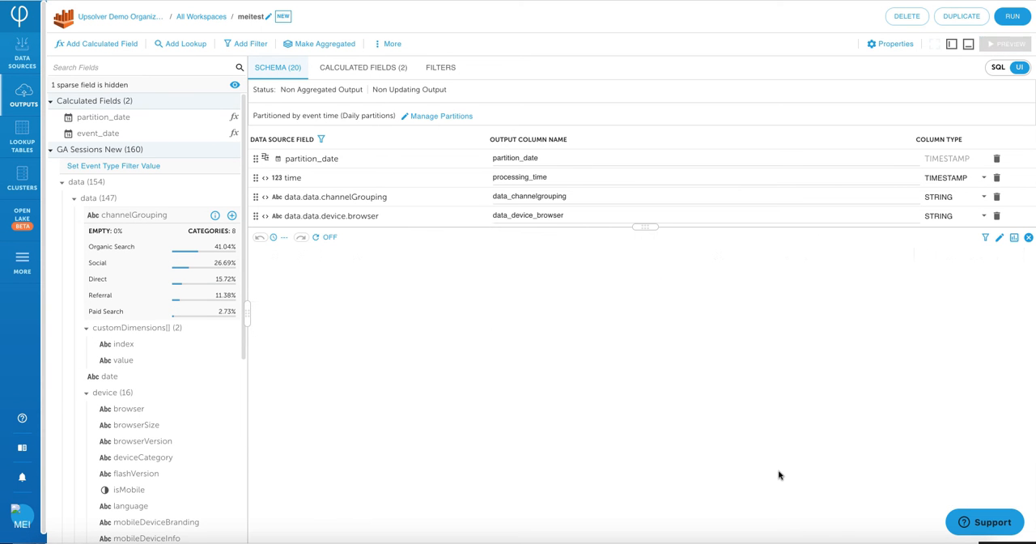
- Preview sample output rows and check the event_date column holds 2017-05-24 dates
left_click(1005, 42)
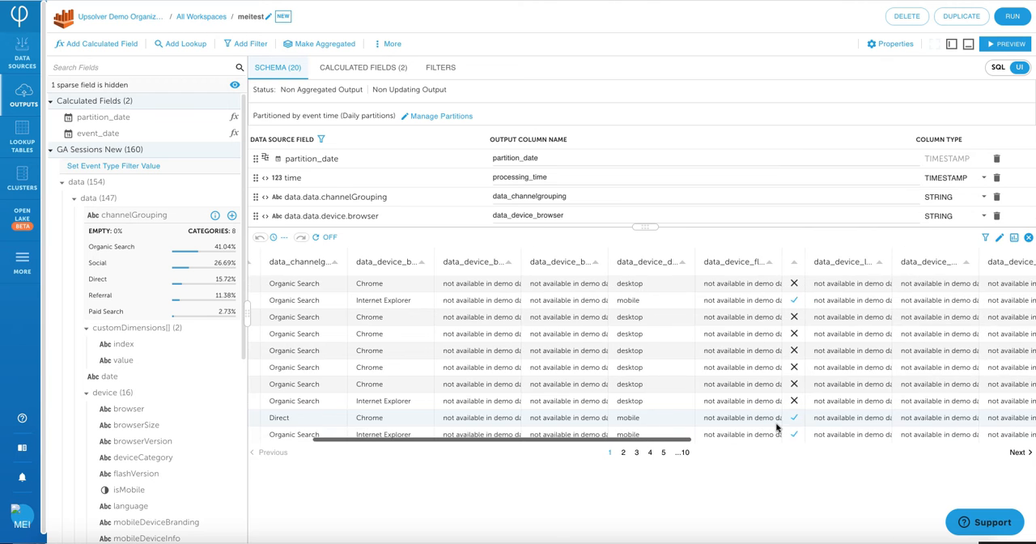
scroll("right", 3)
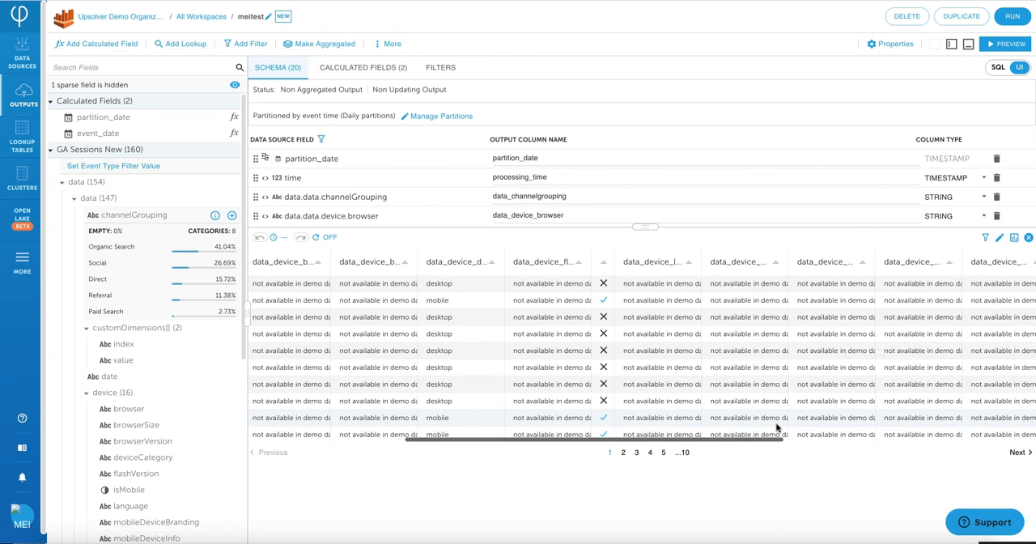
scroll("right", 3)
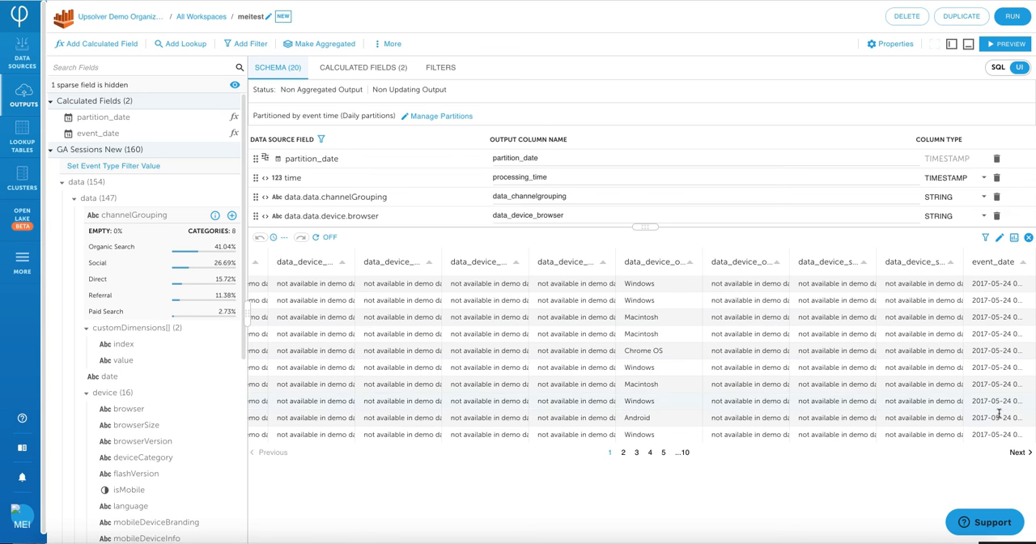
left_click(994, 67)
type("WHERE")
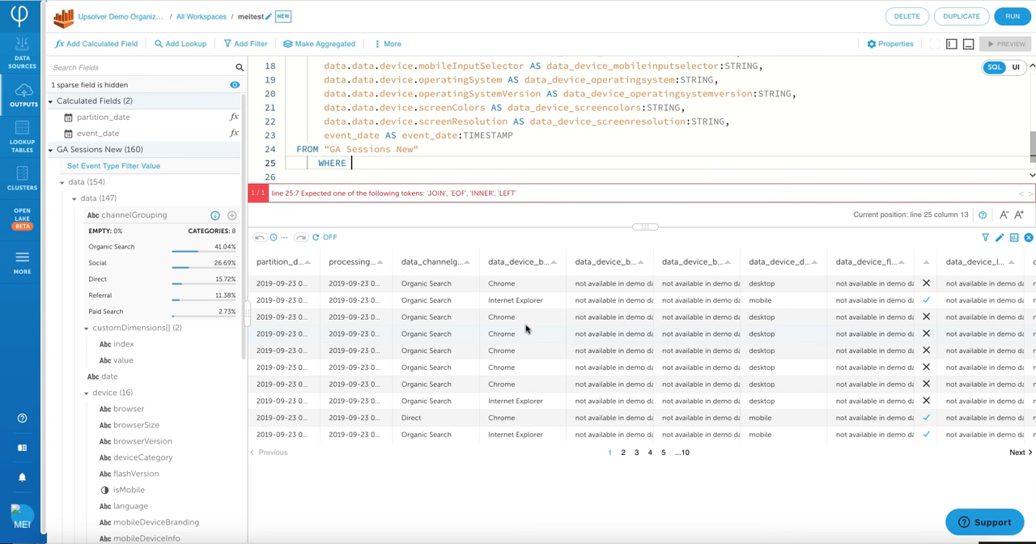
- Begin a WHERE condition on data fields beneath the FROM line of the output SQL
type("data")
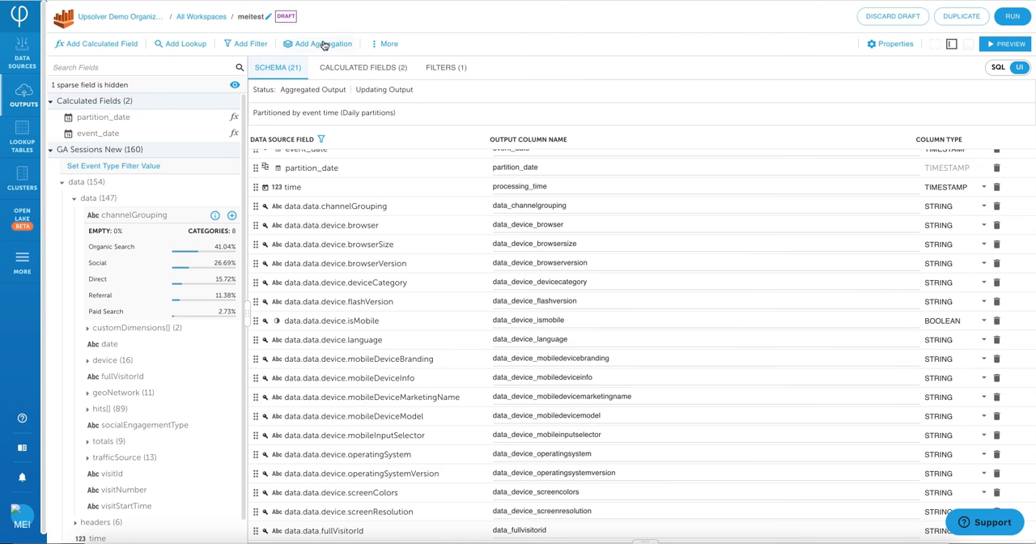
- Choose COUNT(*) from the aggregation list to count items in each time window
left_click(317, 43)
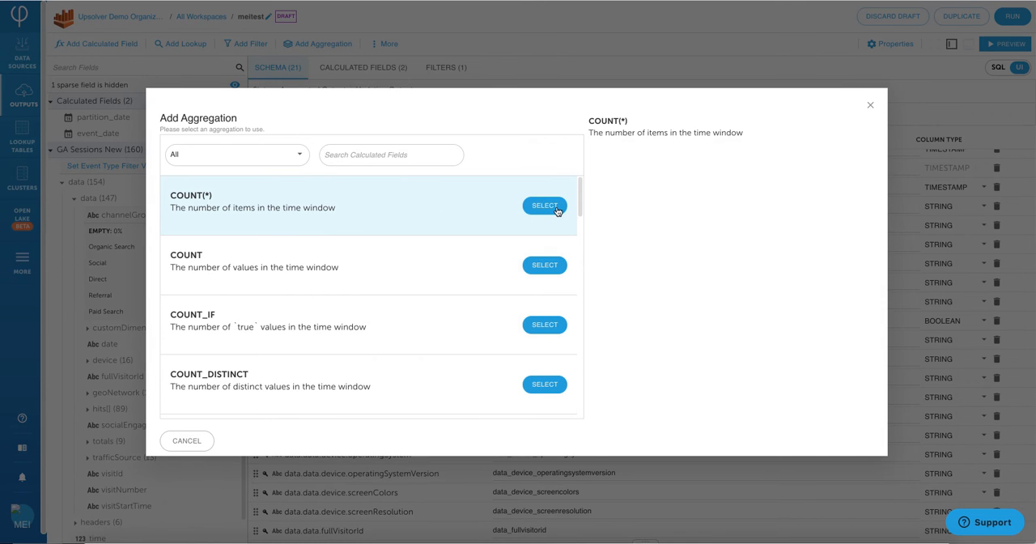
left_click(544, 204)
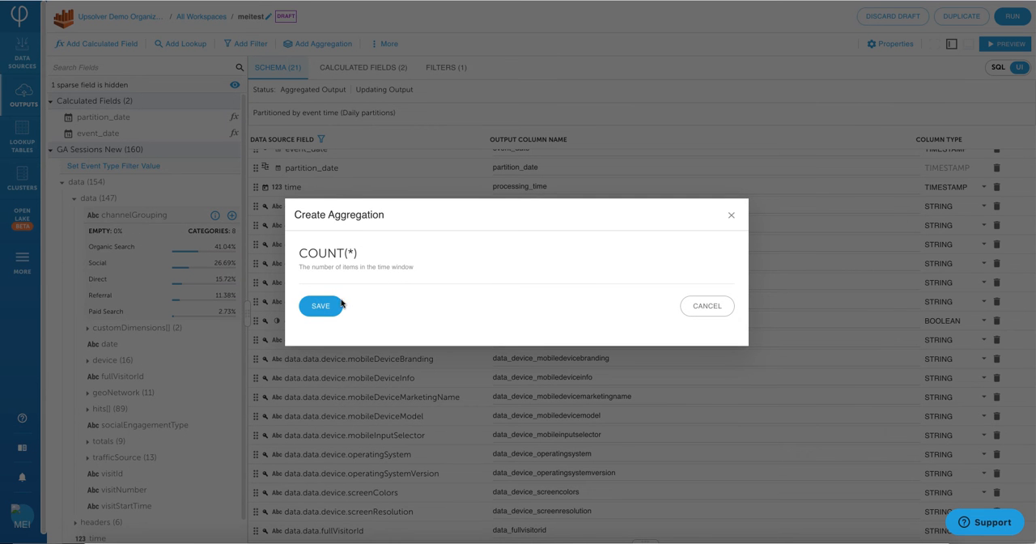
mouse_move(364, 307)
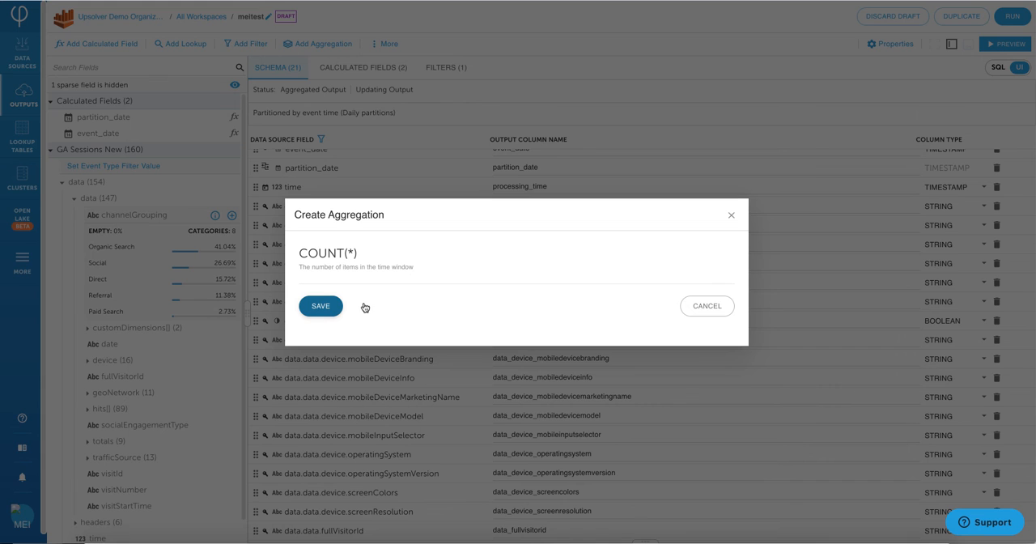
mouse_move(404, 307)
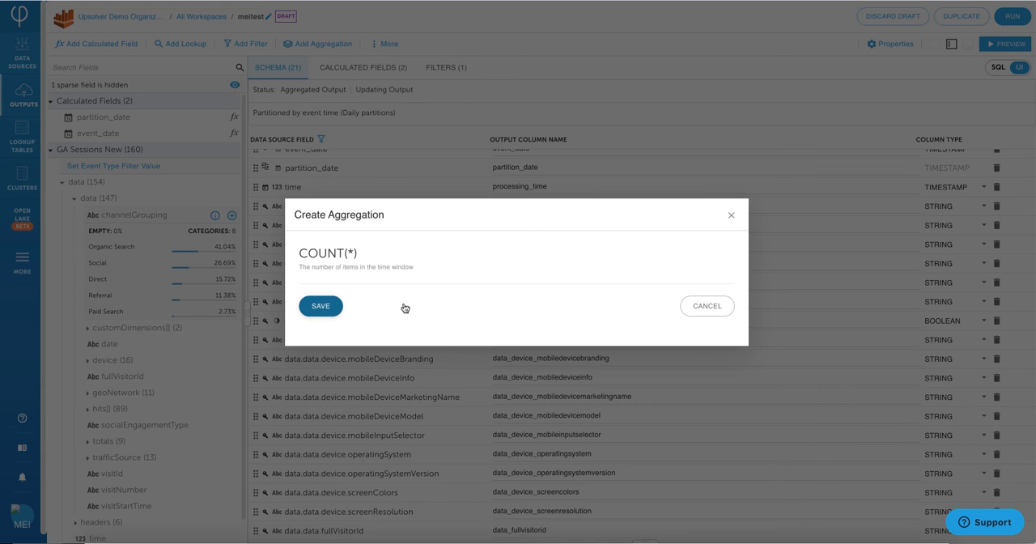
mouse_move(442, 311)
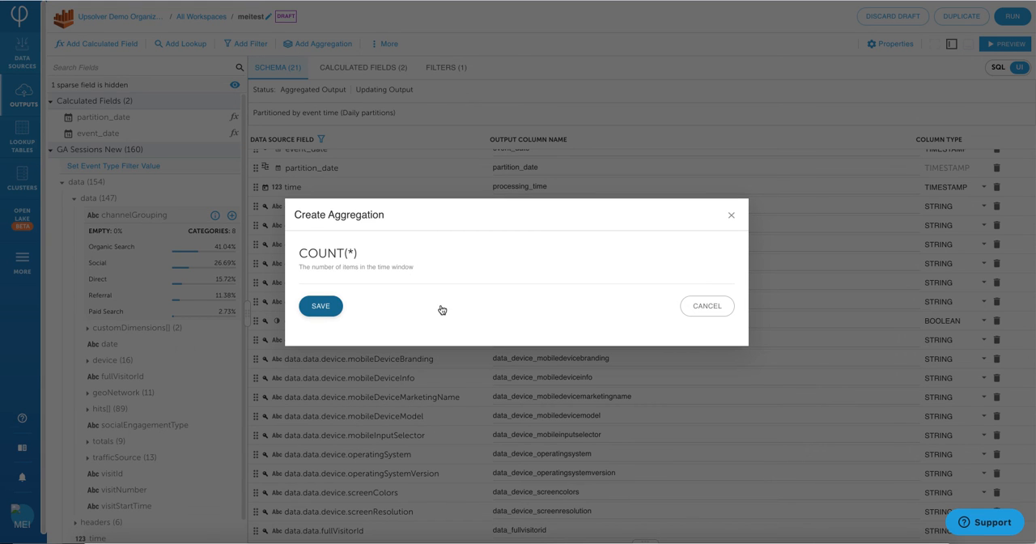
mouse_move(478, 311)
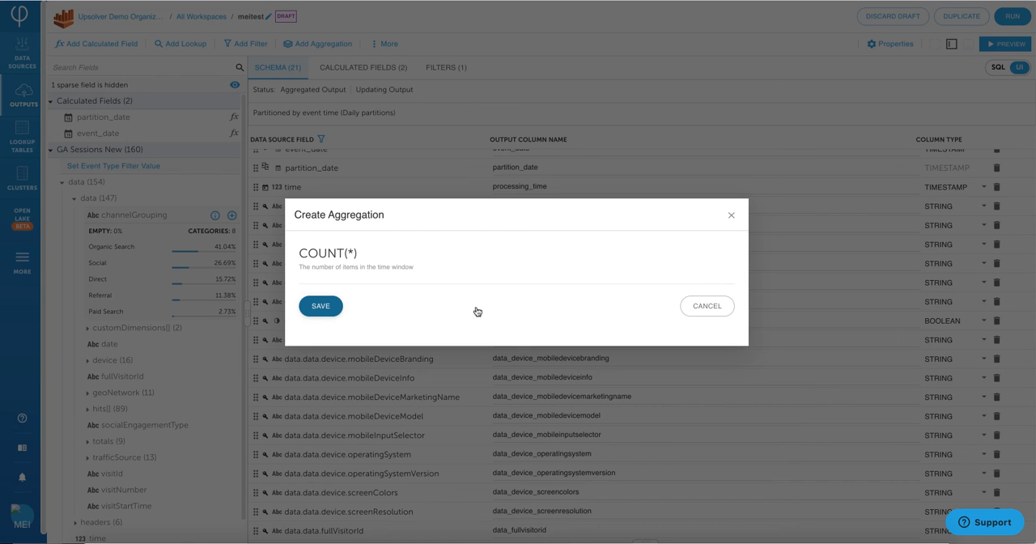
mouse_move(509, 314)
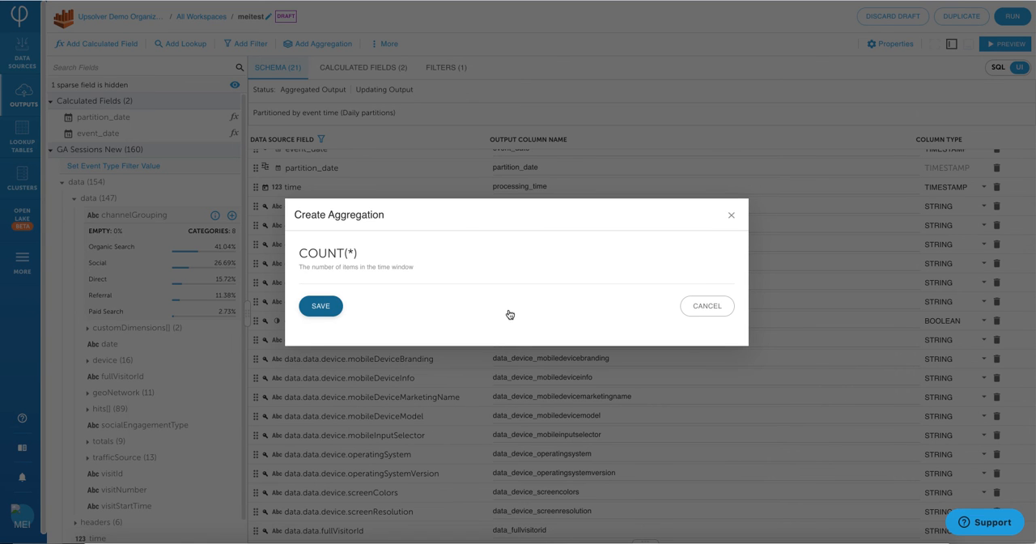
mouse_move(540, 317)
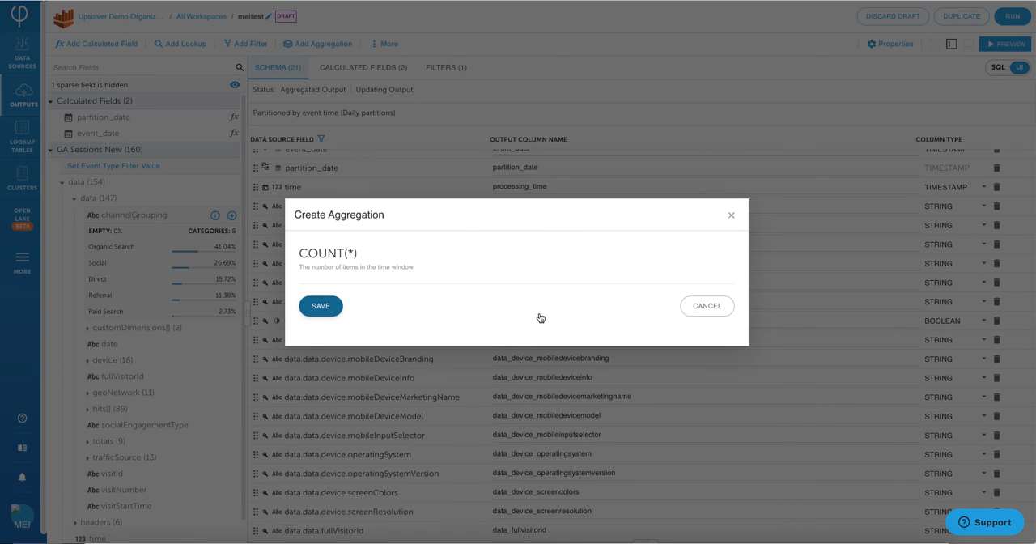
mouse_move(568, 320)
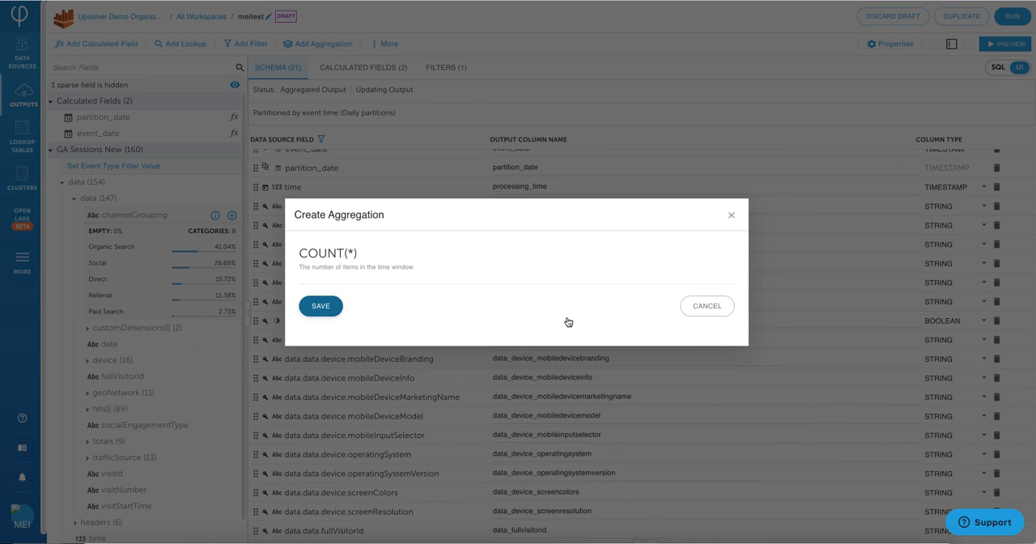
mouse_move(594, 327)
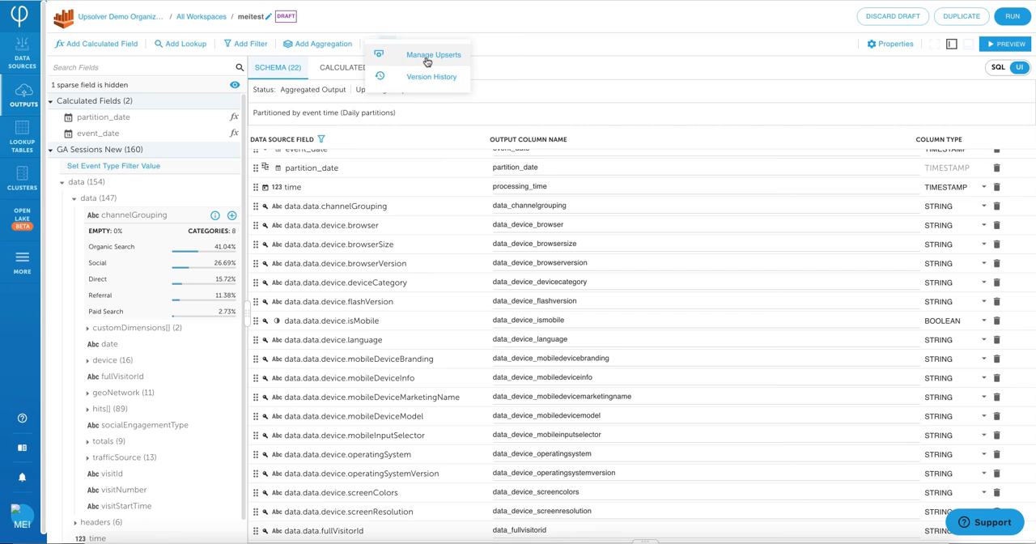
- Review the Manage Upserts key settings for fullVisitorId and close them
left_click(434, 55)
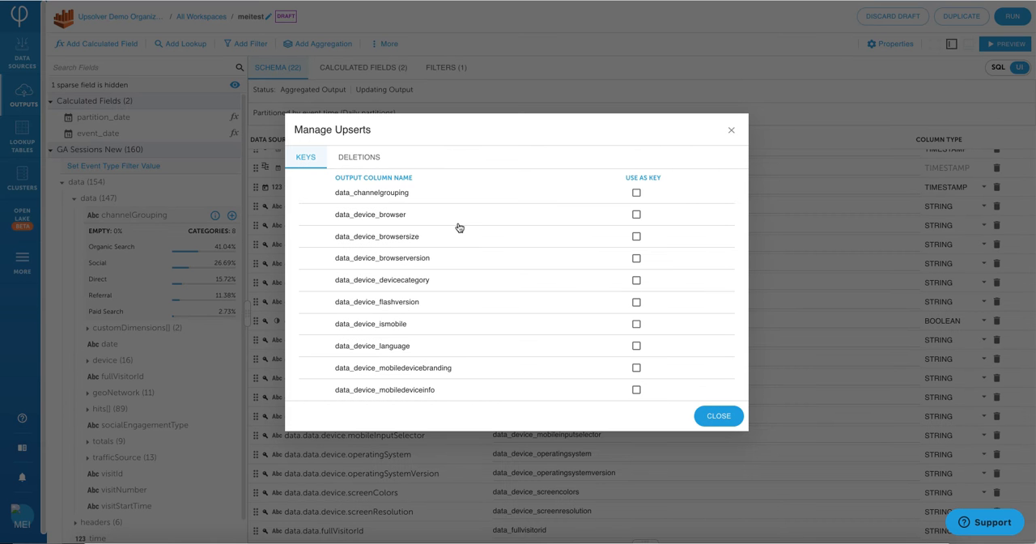
mouse_move(518, 231)
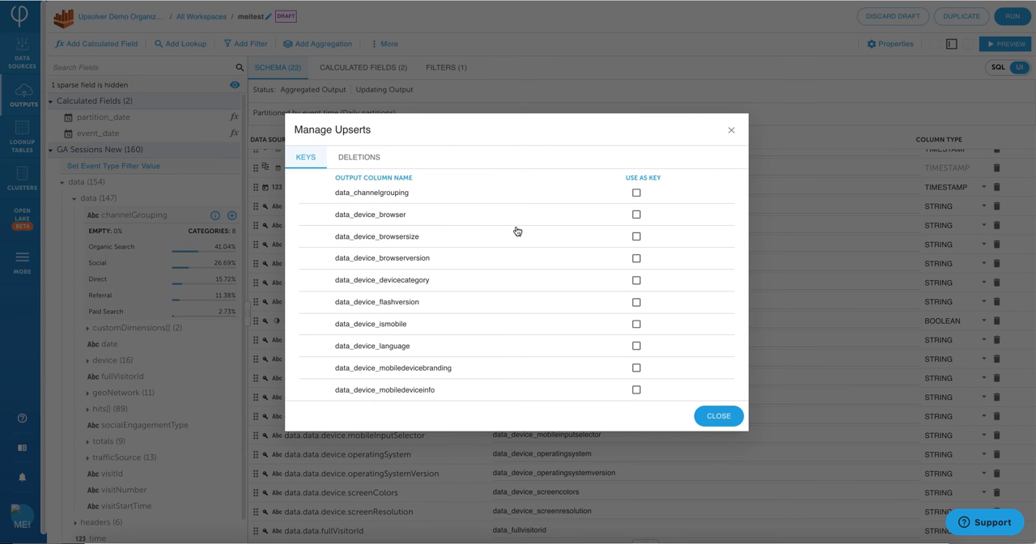
mouse_move(568, 239)
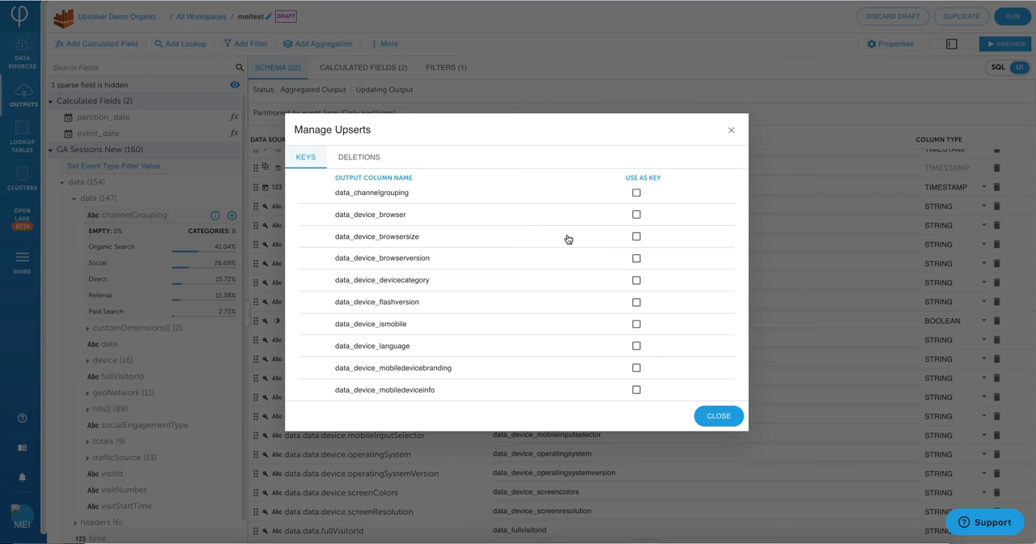
mouse_move(612, 253)
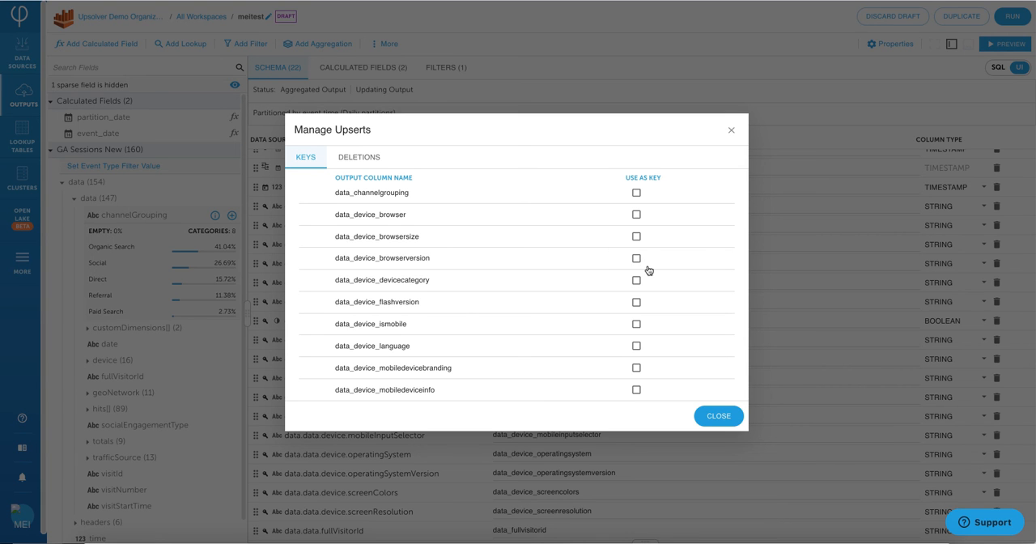
mouse_move(678, 294)
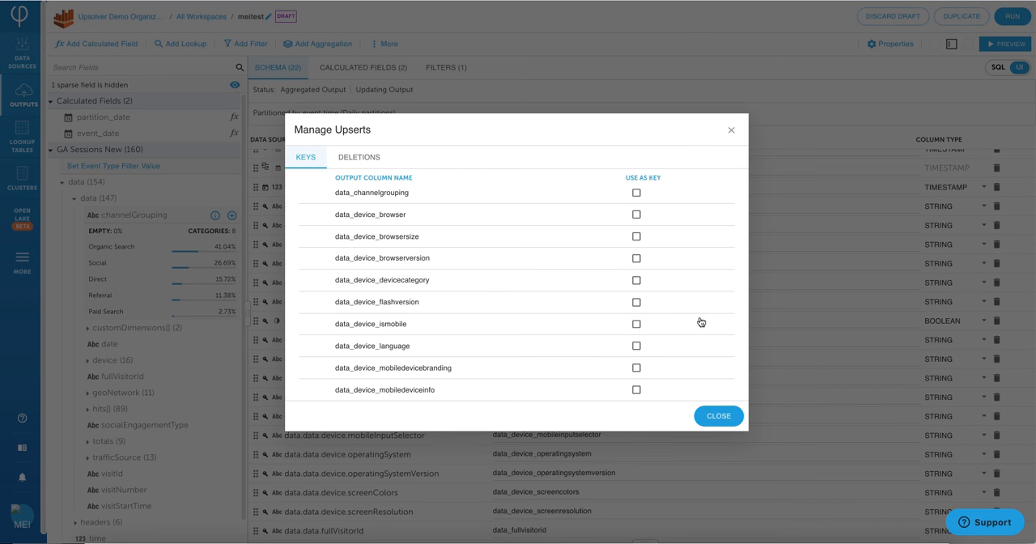
mouse_move(715, 356)
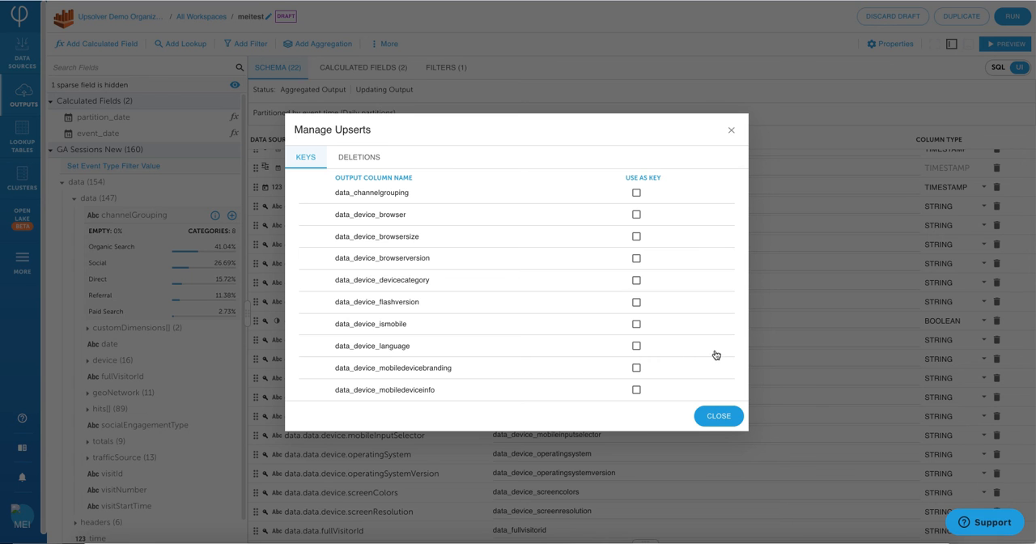
mouse_move(723, 391)
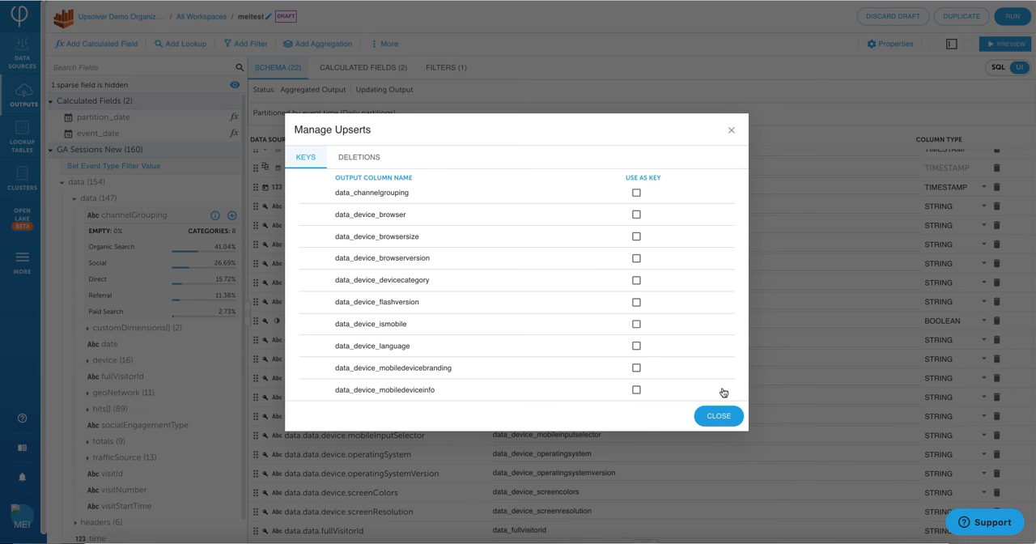
left_click(716, 414)
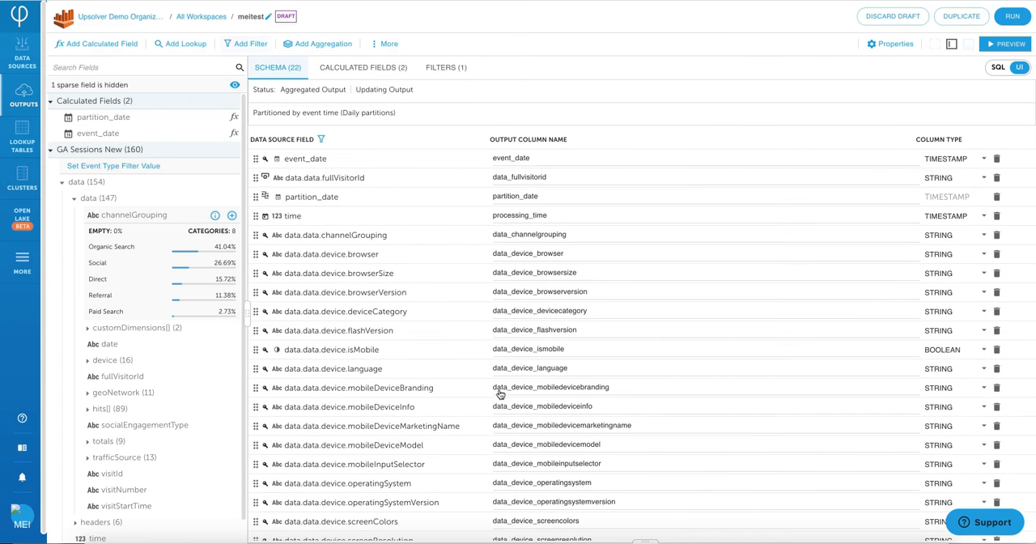
- Start a new lookup against the DND - GA user profiles table
left_click(185, 44)
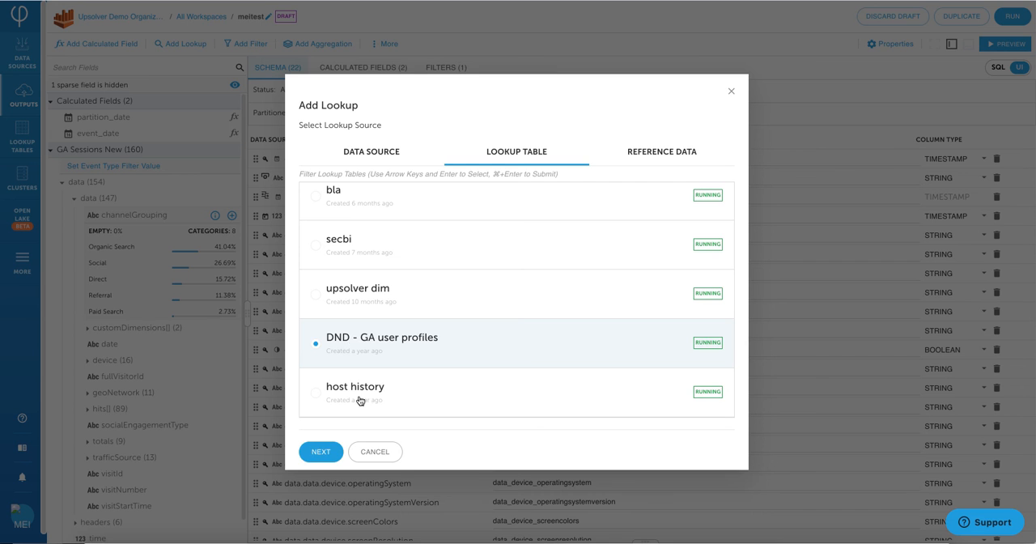
left_click(320, 452)
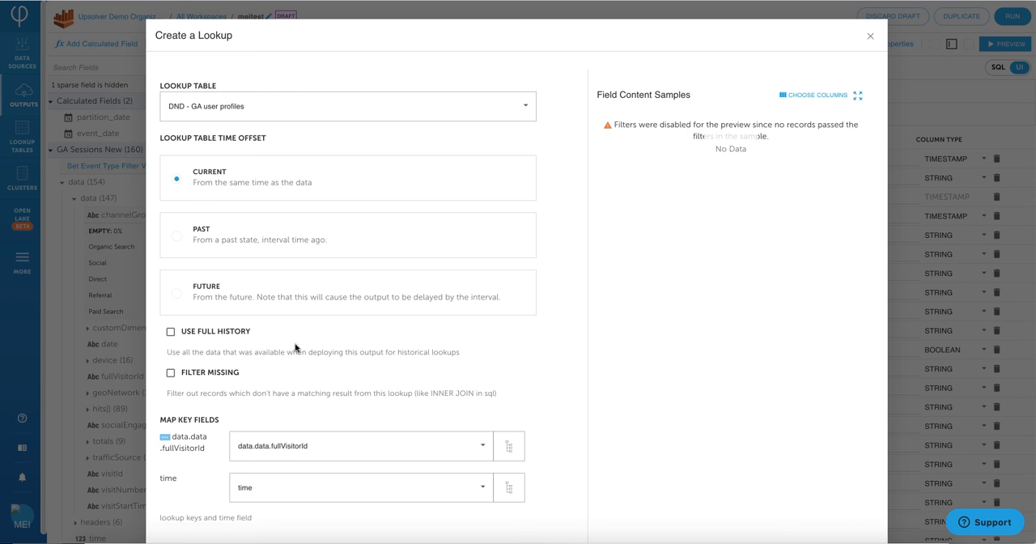
mouse_move(324, 349)
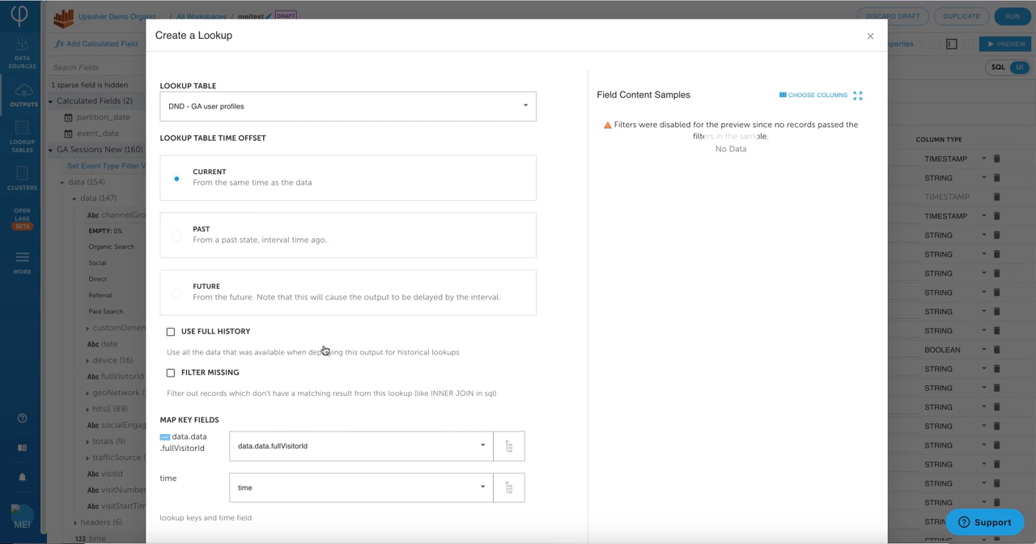
mouse_move(362, 349)
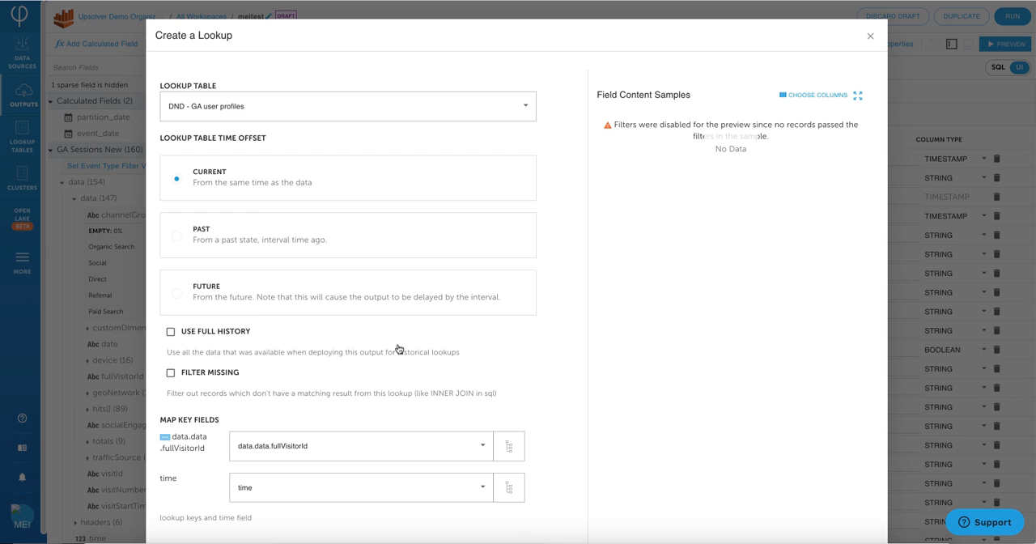
mouse_move(434, 348)
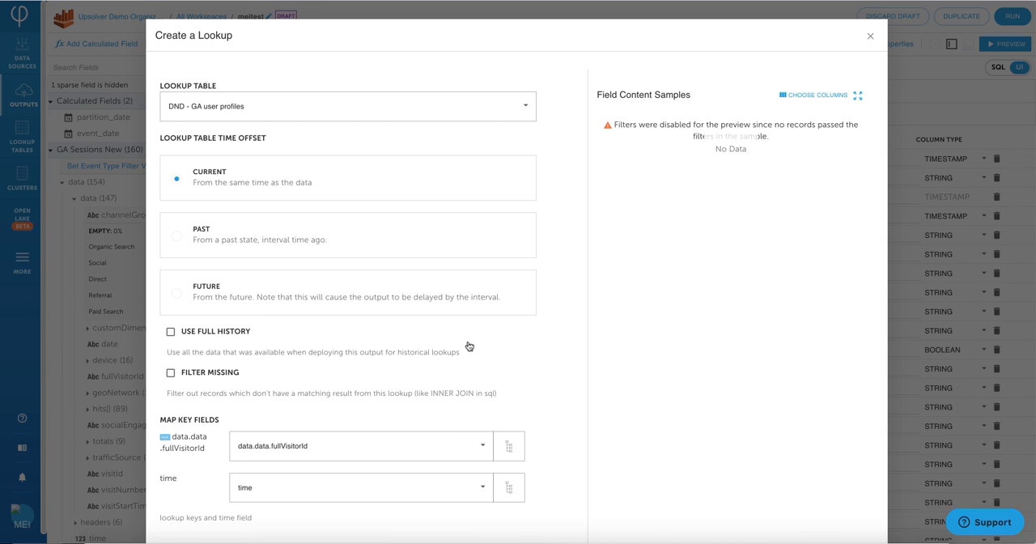
mouse_move(502, 343)
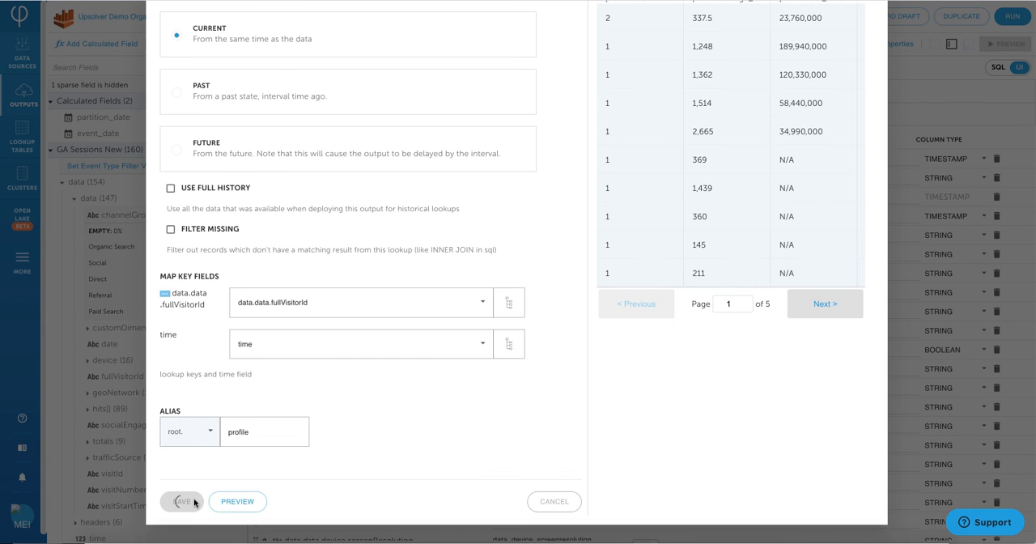
- Save the profile lookup and review the SQL with its LEFT JOIN and REPLACE ON DUPLICATE fullVisitorId
left_click(182, 502)
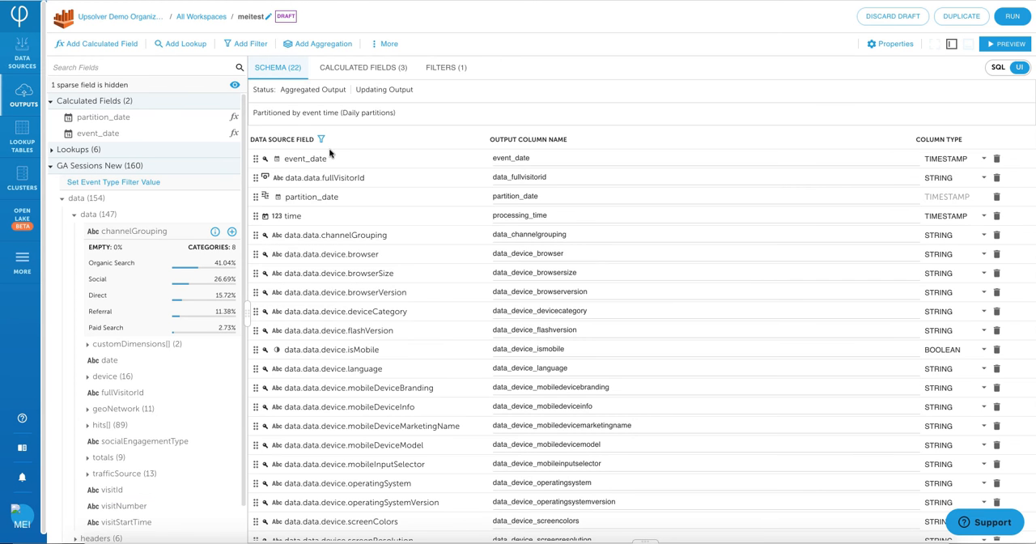
left_click(995, 68)
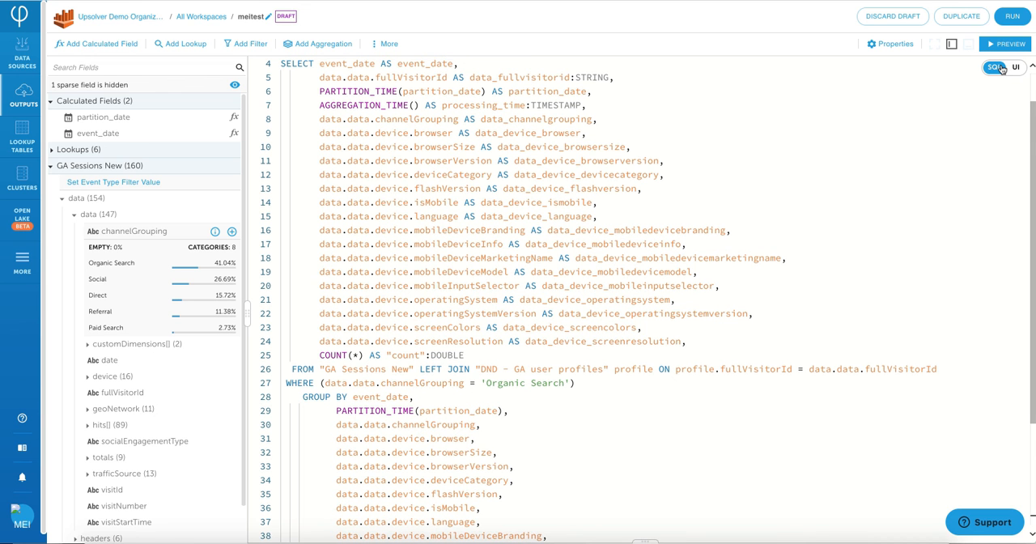
scroll("down", 3)
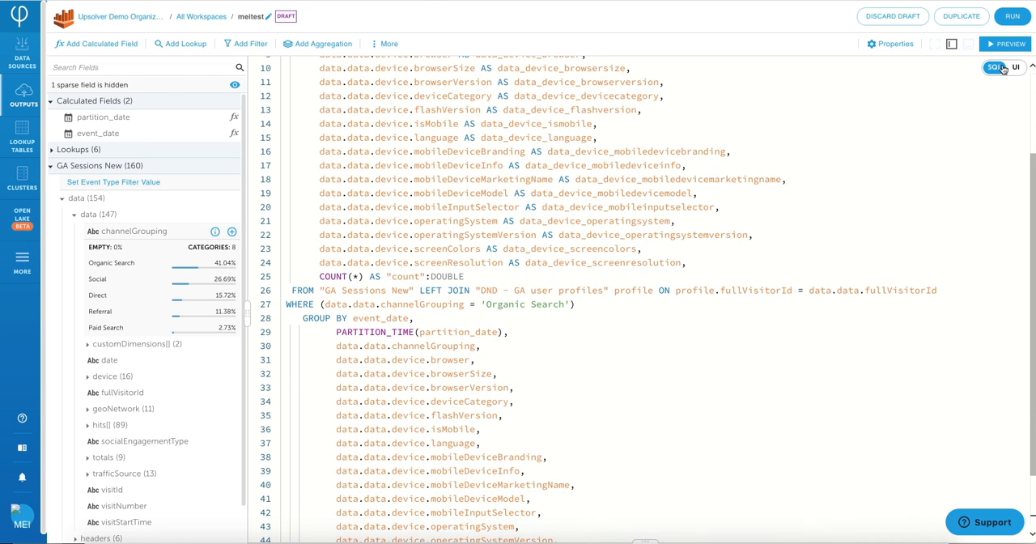
scroll("down", 3)
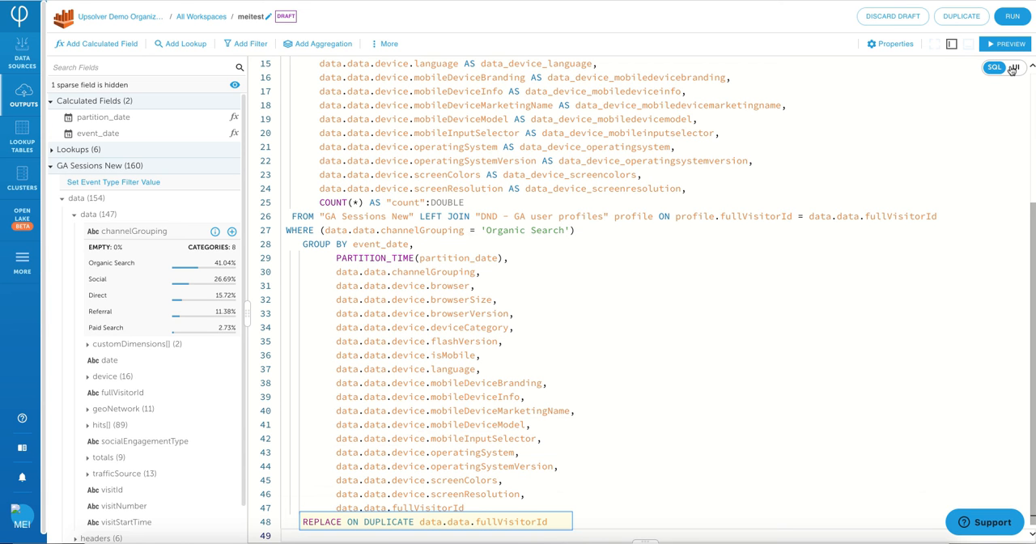
- Set the partition field to event_date, keeping Daily partitions
left_click(1013, 68)
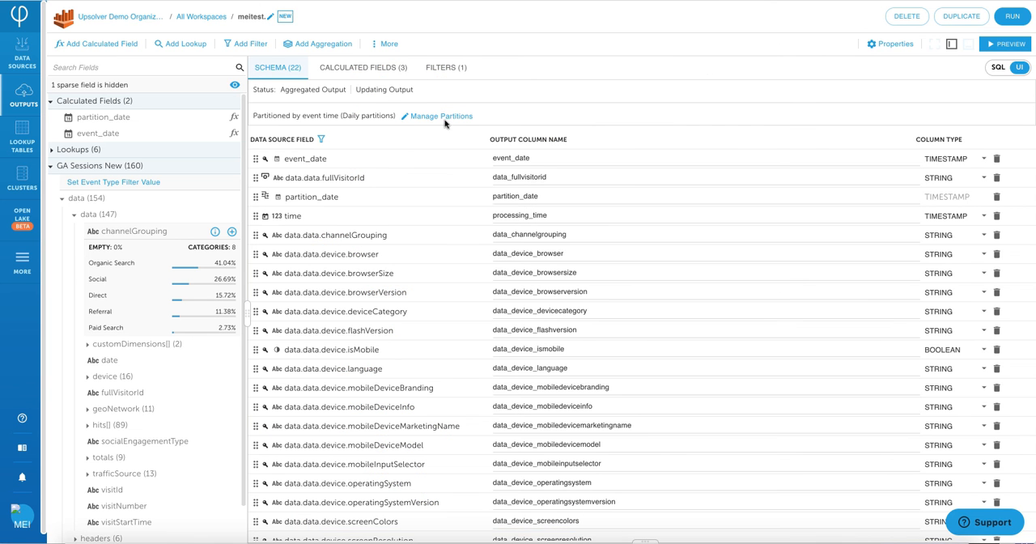
left_click(440, 115)
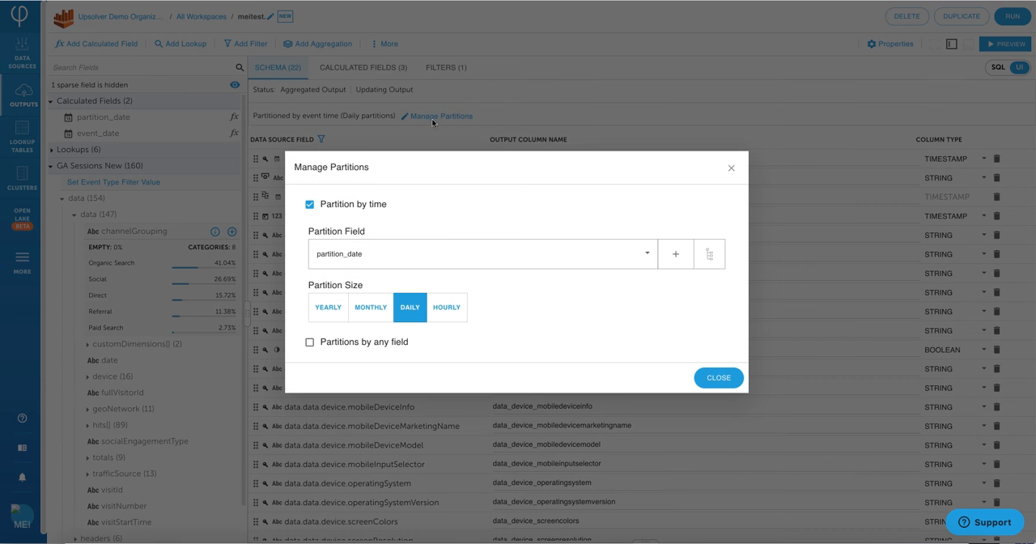
left_click(482, 252)
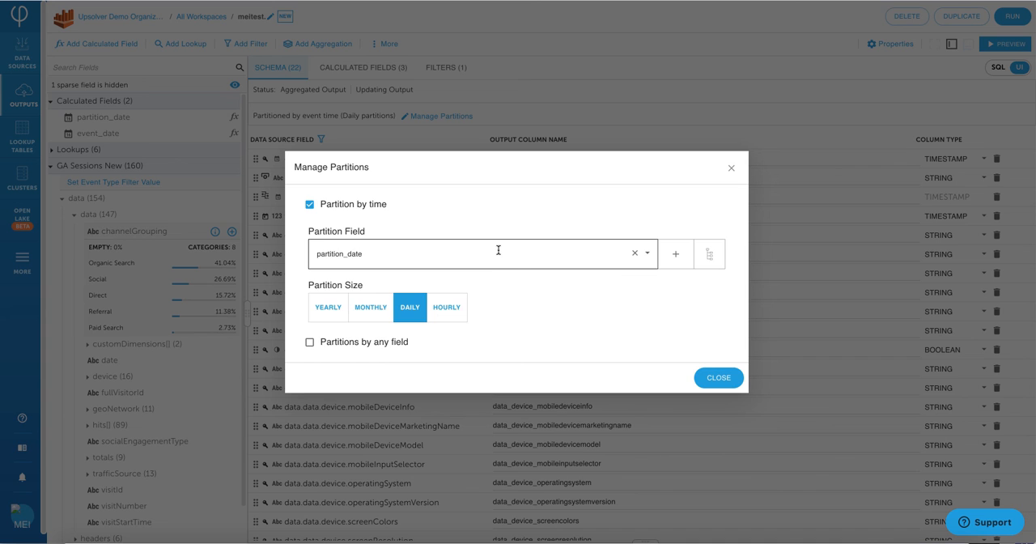
left_click(635, 253)
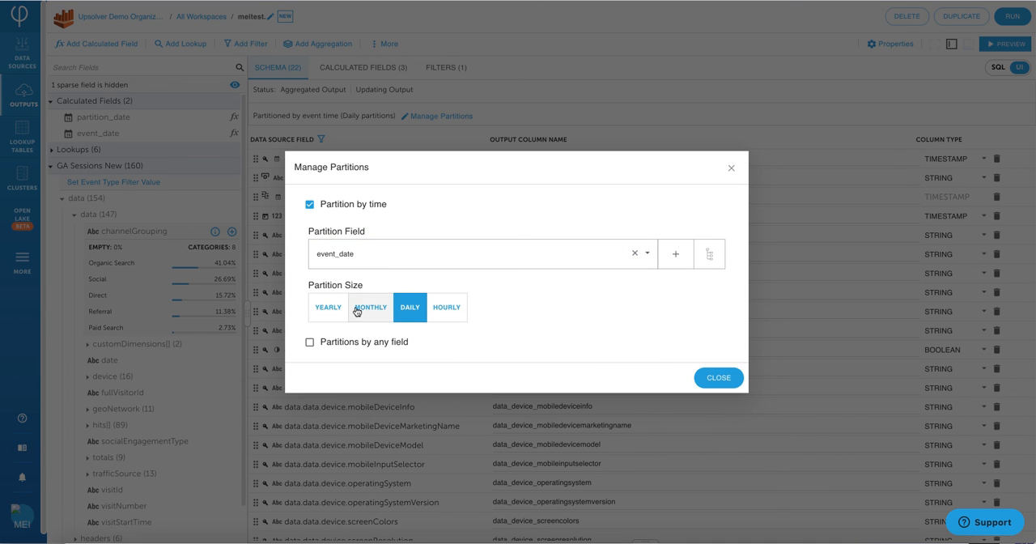
mouse_move(434, 359)
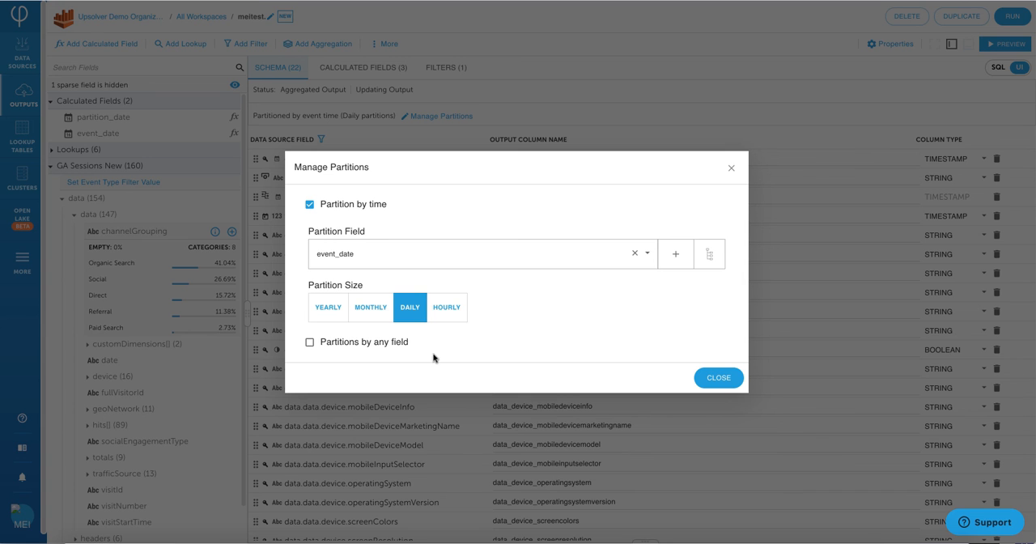
mouse_move(609, 333)
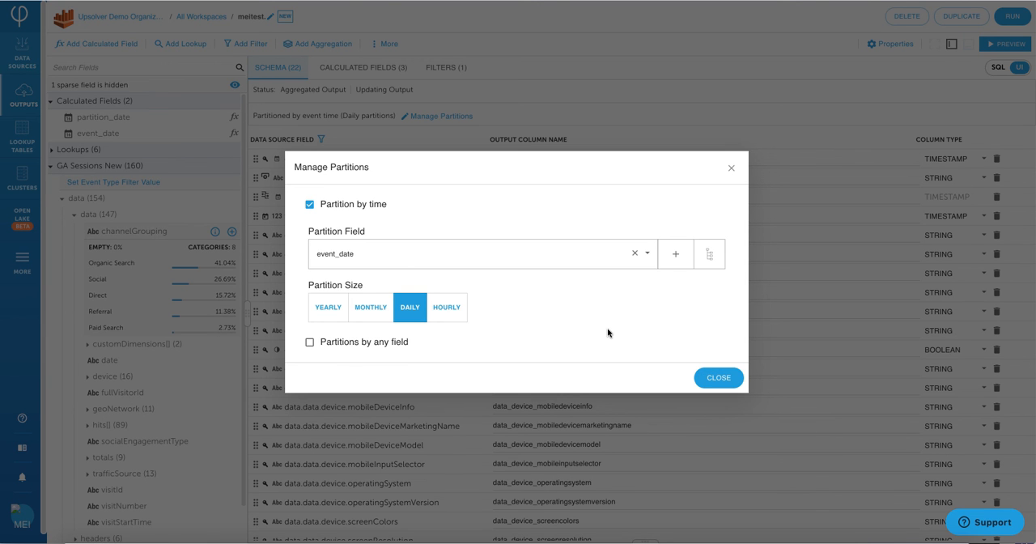
left_click(719, 377)
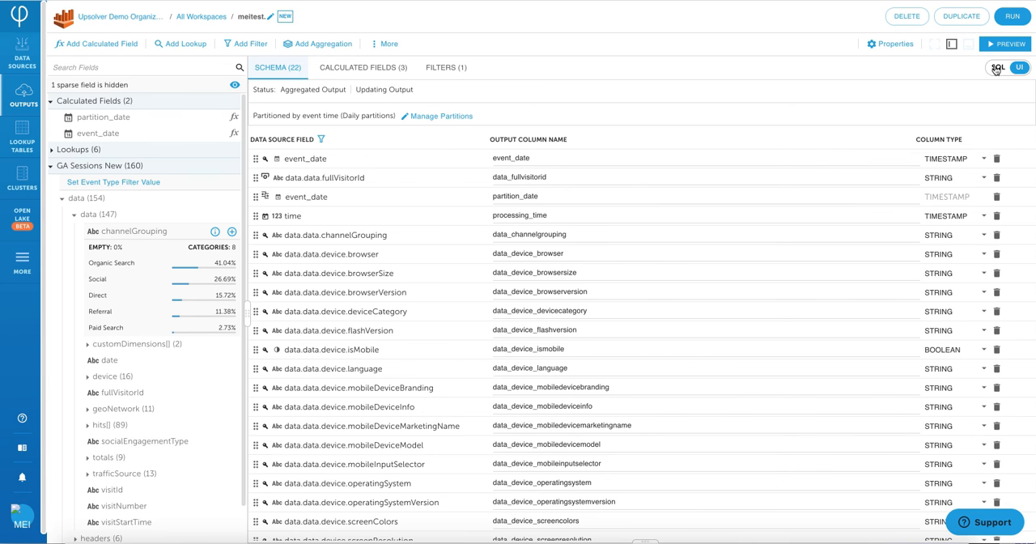
left_click(993, 68)
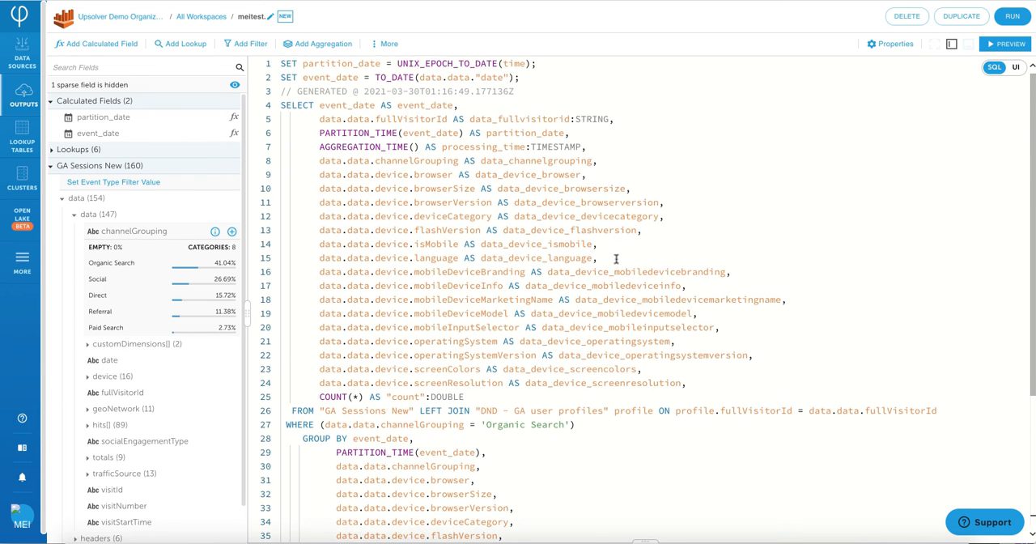
scroll("up", 3)
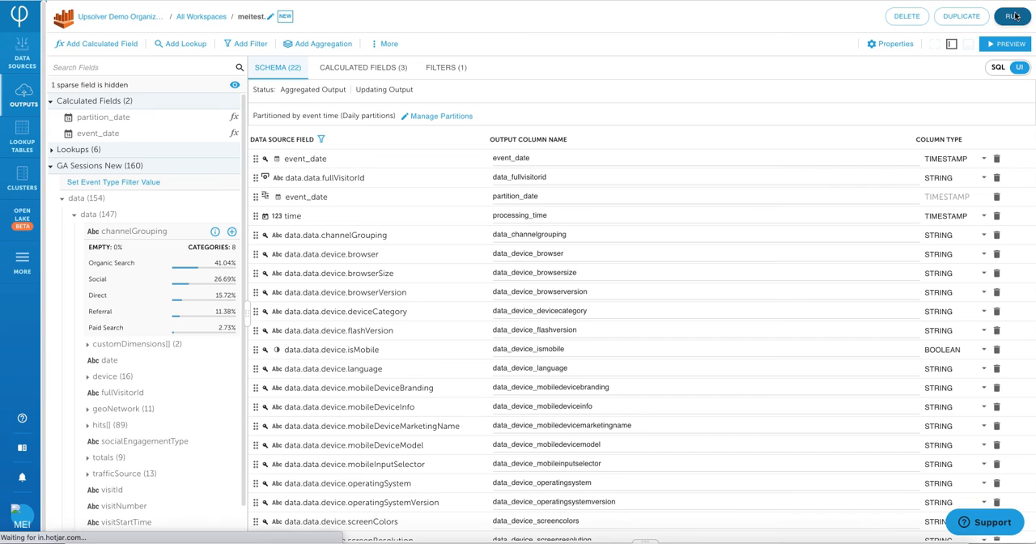
- Set the run to the us-east-1 full bucket with Athena table ggldata in database meitest
left_click(1011, 16)
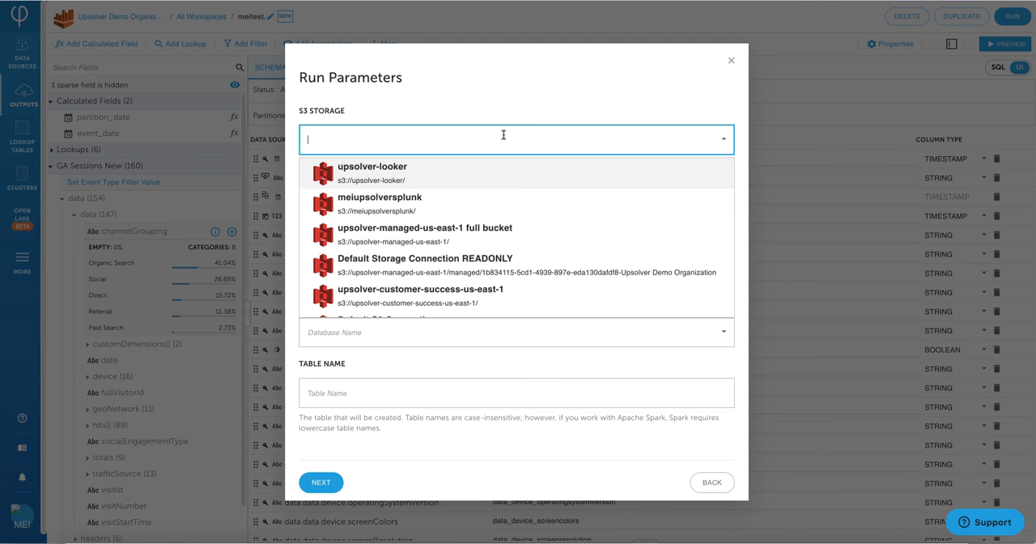
left_click(424, 233)
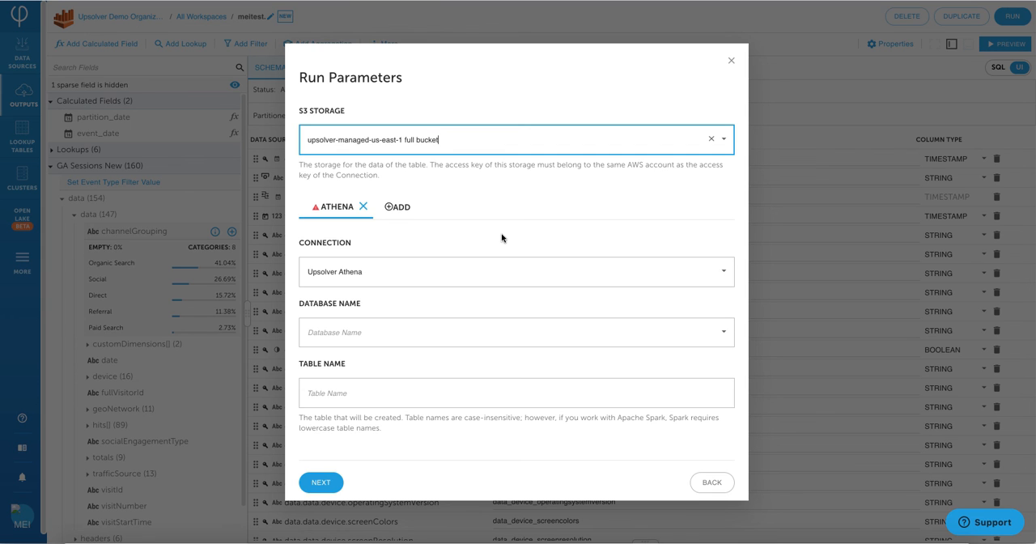
mouse_move(415, 327)
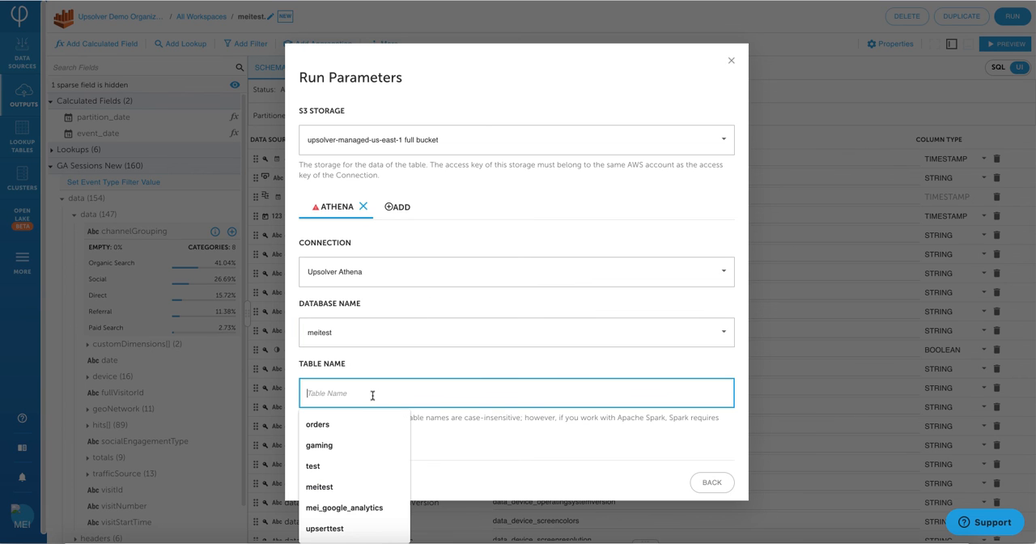
type("ggl")
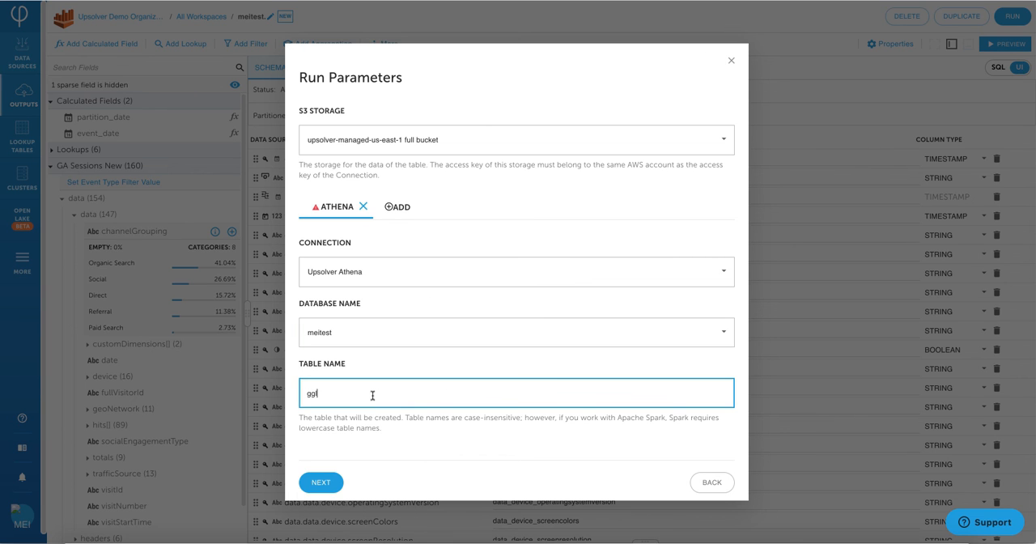
type("data")
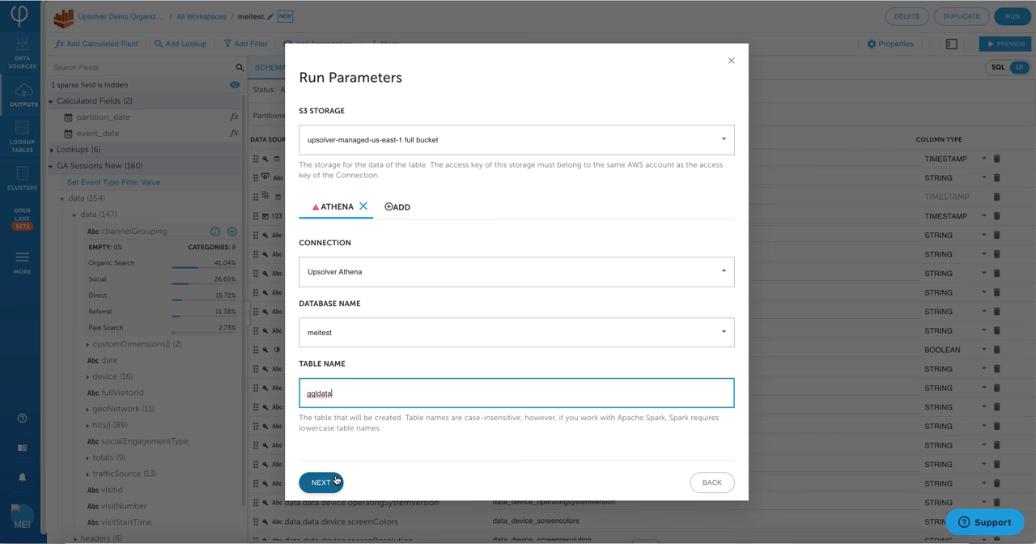
left_click(320, 482)
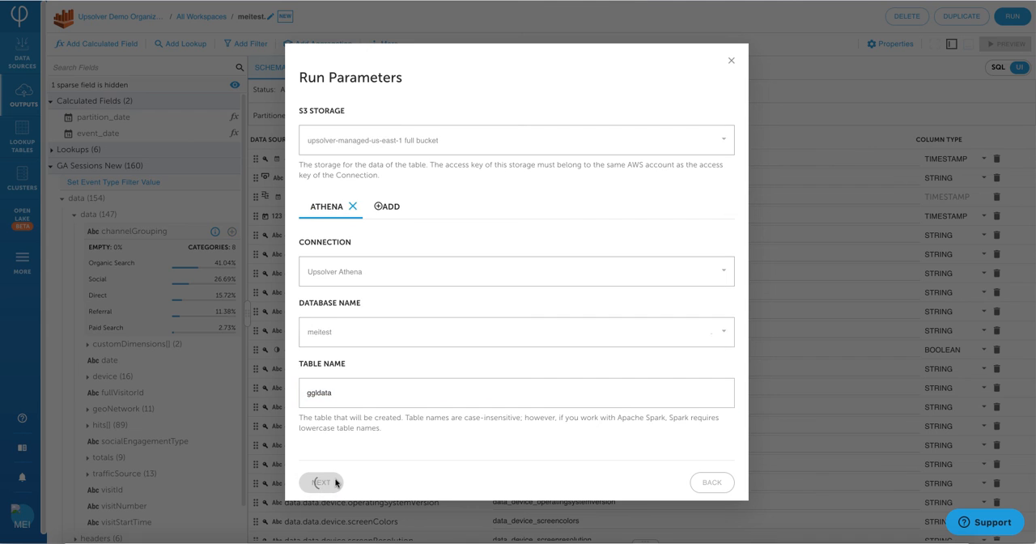
left_click(322, 482)
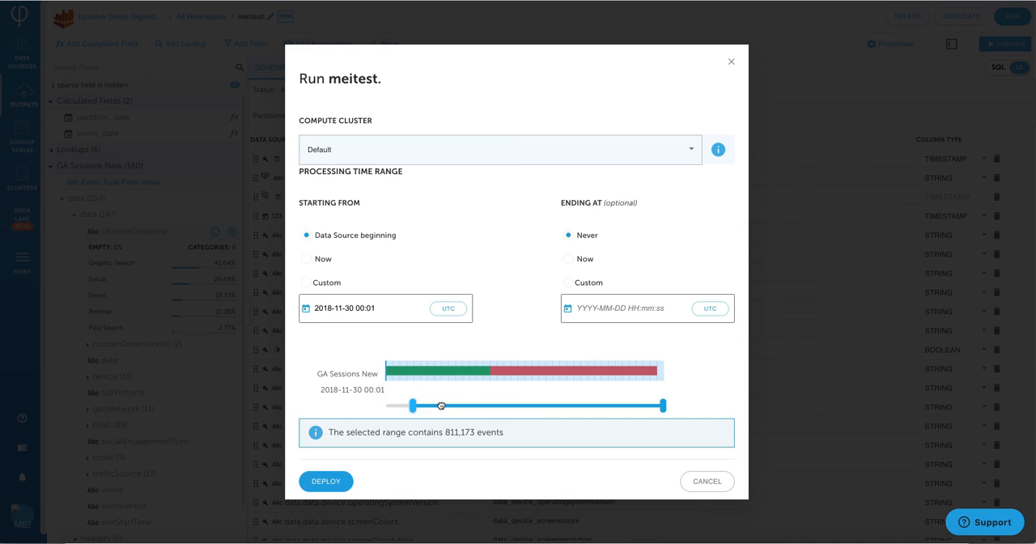
left_click_drag(665, 405, 543, 405)
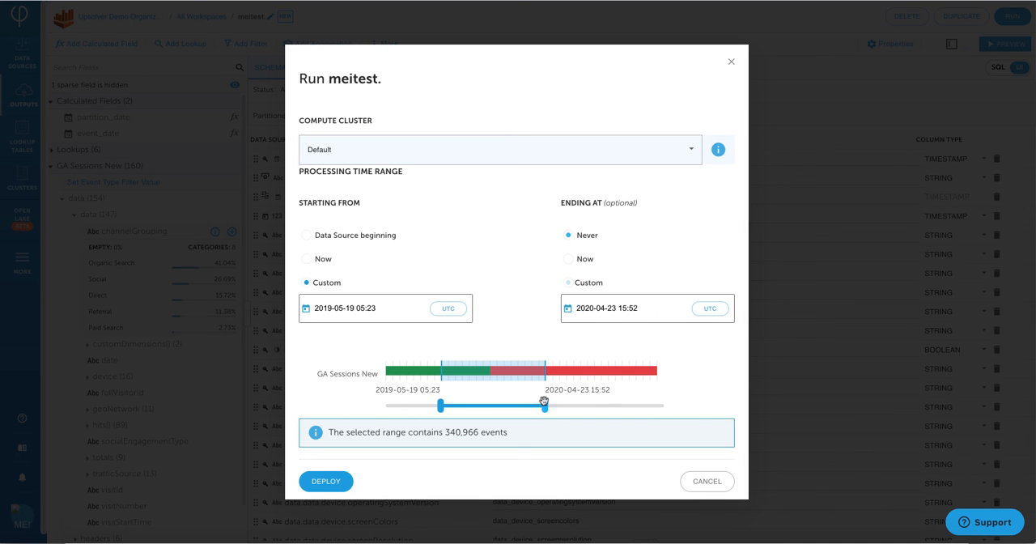
left_click(567, 281)
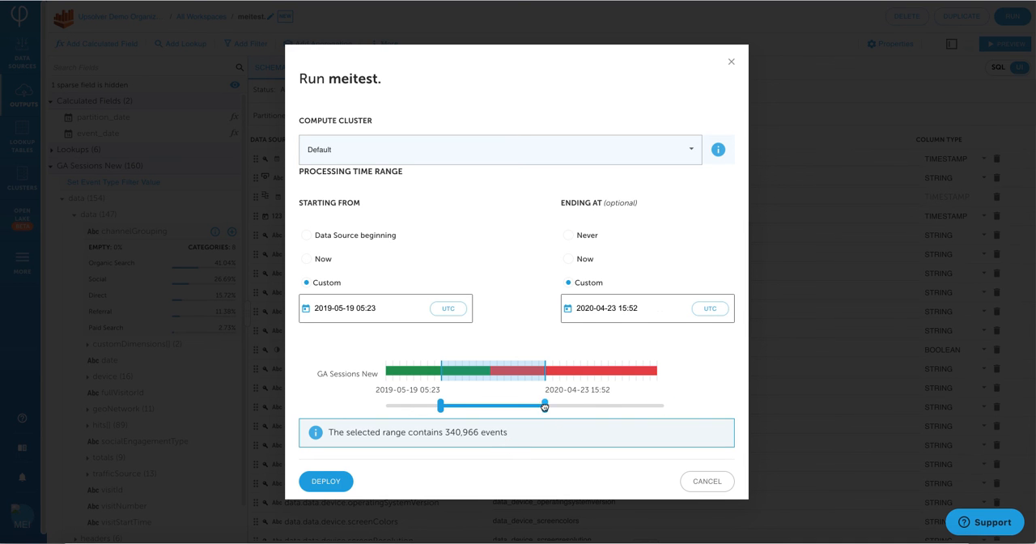
left_click(566, 234)
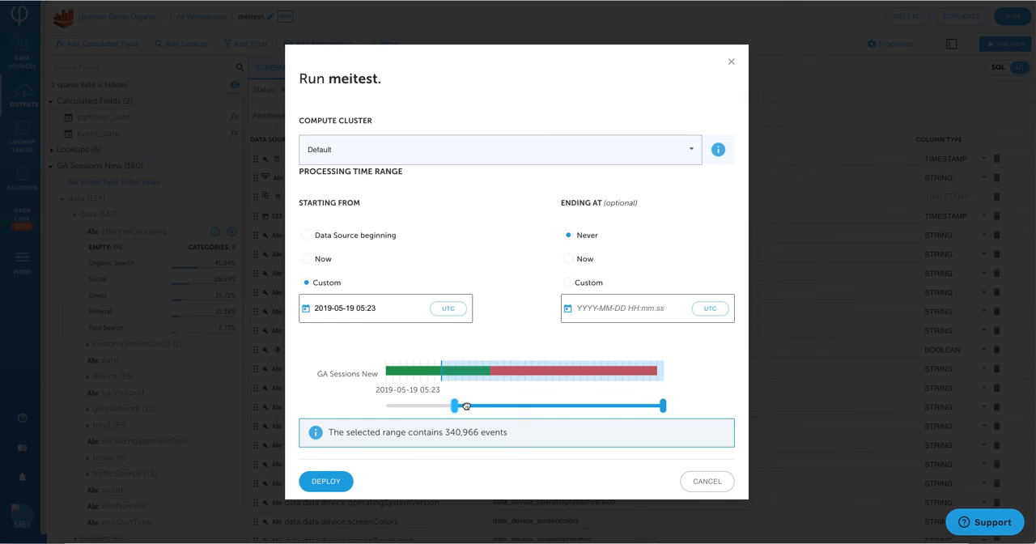
left_click_drag(466, 405, 474, 404)
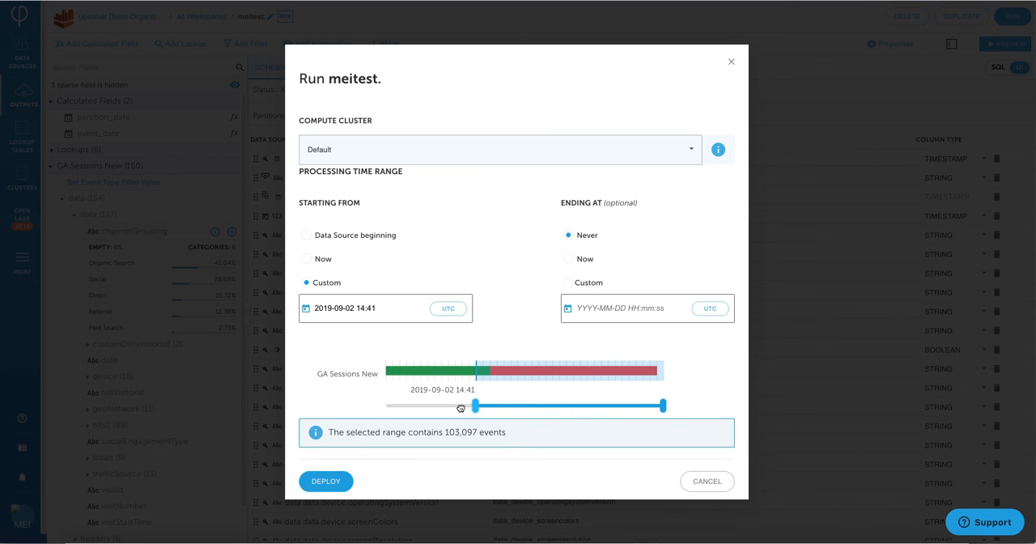
left_click_drag(474, 404, 414, 405)
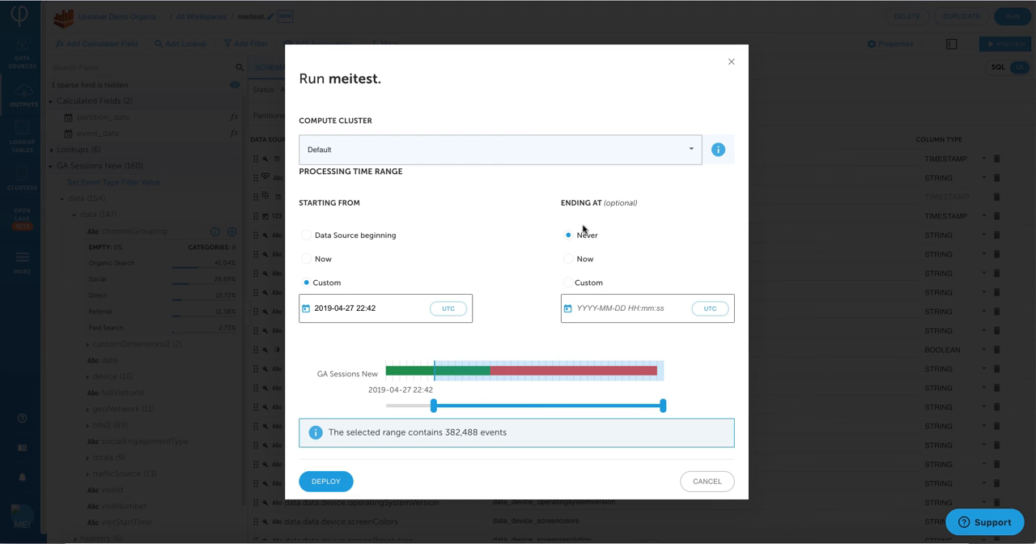
mouse_move(589, 278)
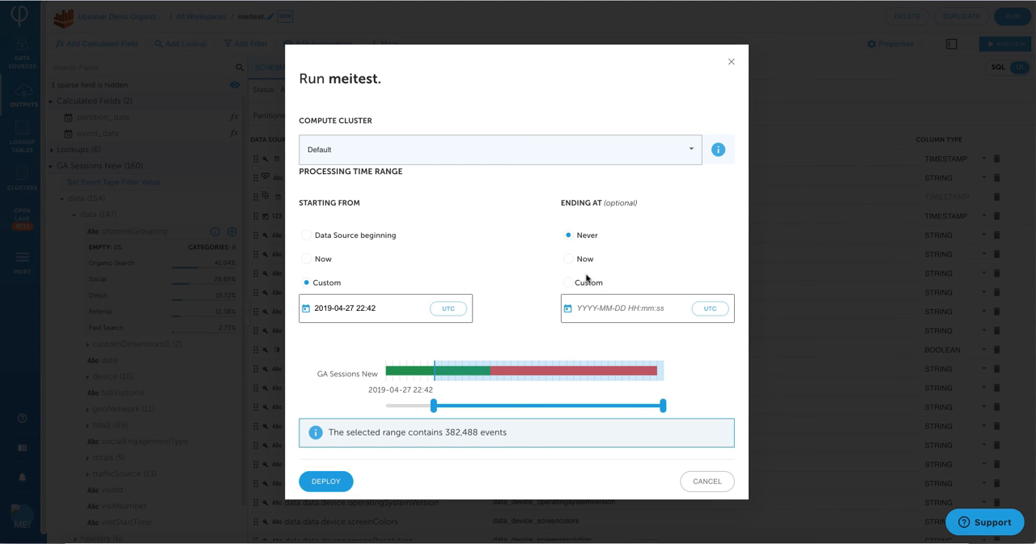
mouse_move(498, 424)
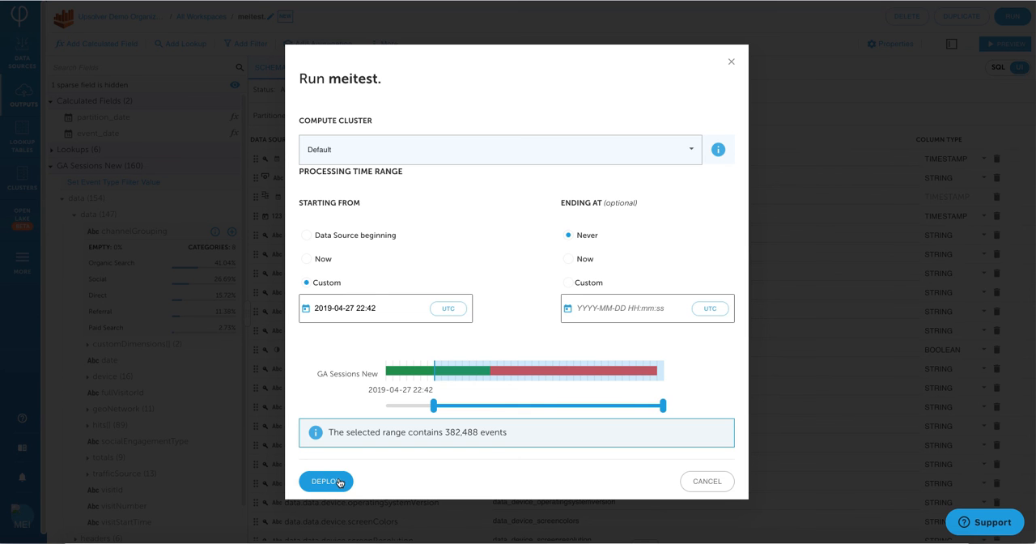
mouse_move(338, 469)
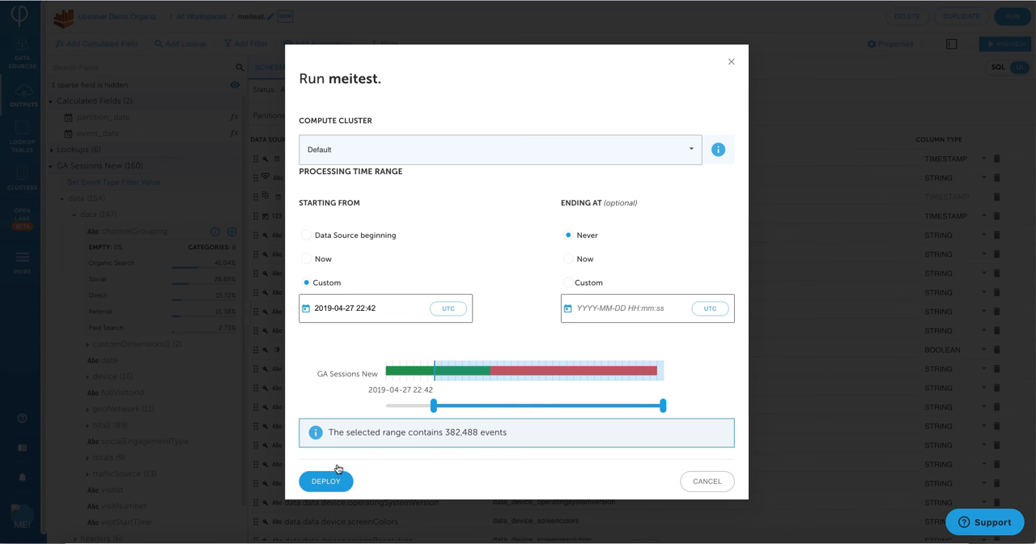
mouse_move(337, 435)
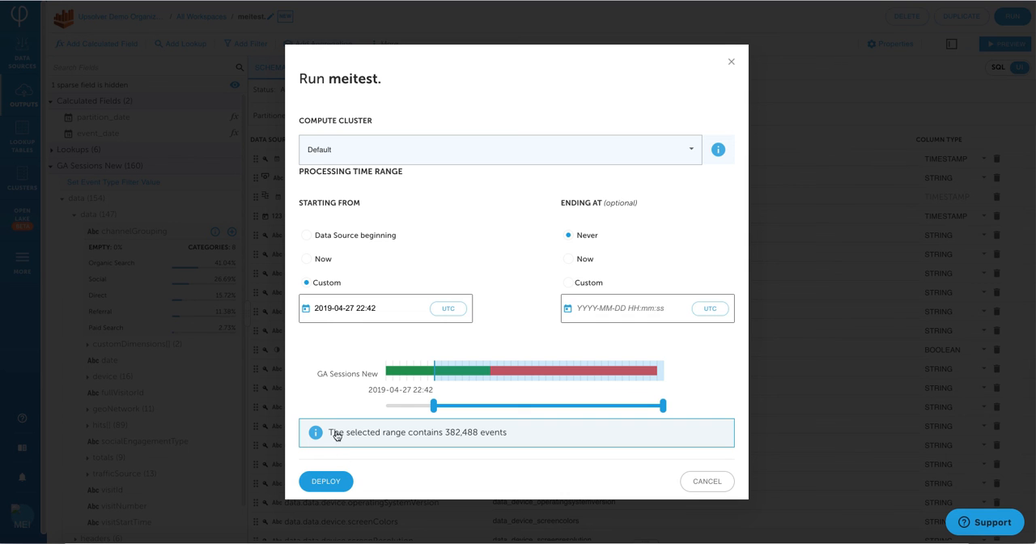
left_click(326, 480)
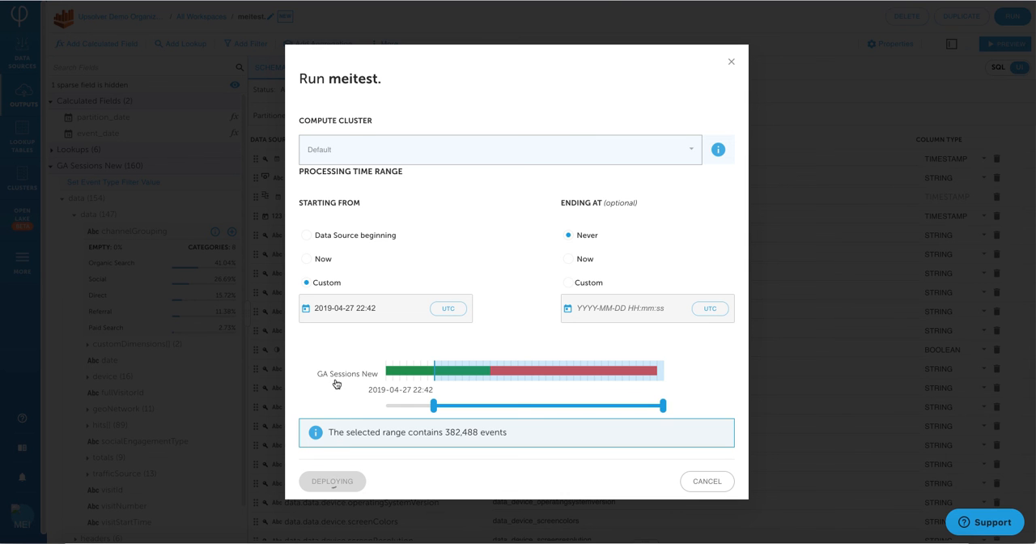
- Finish deployment and start duplicating the running meitest output
left_click(331, 481)
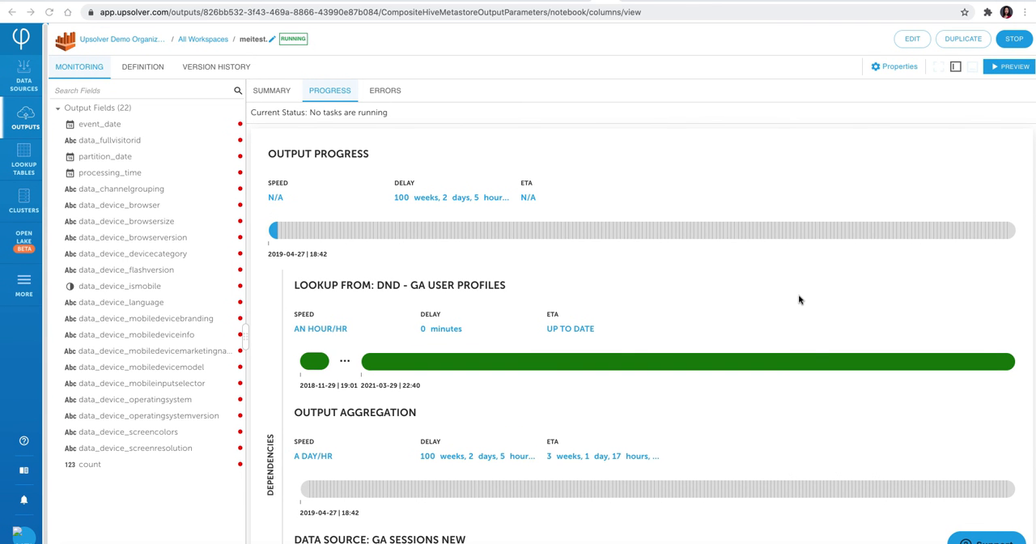
left_click(961, 39)
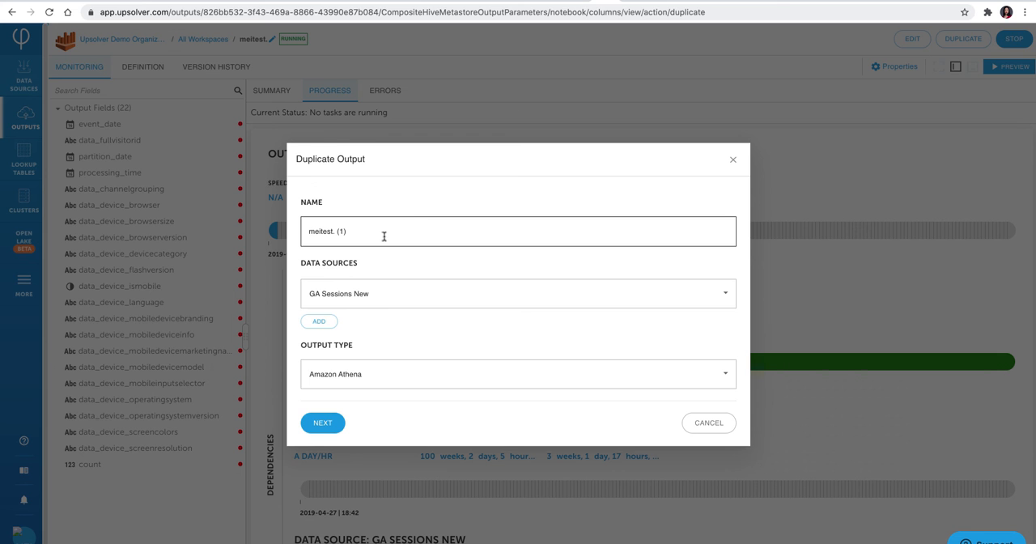
- Retype the duplicate output's name as meidata2
key("Backspace")
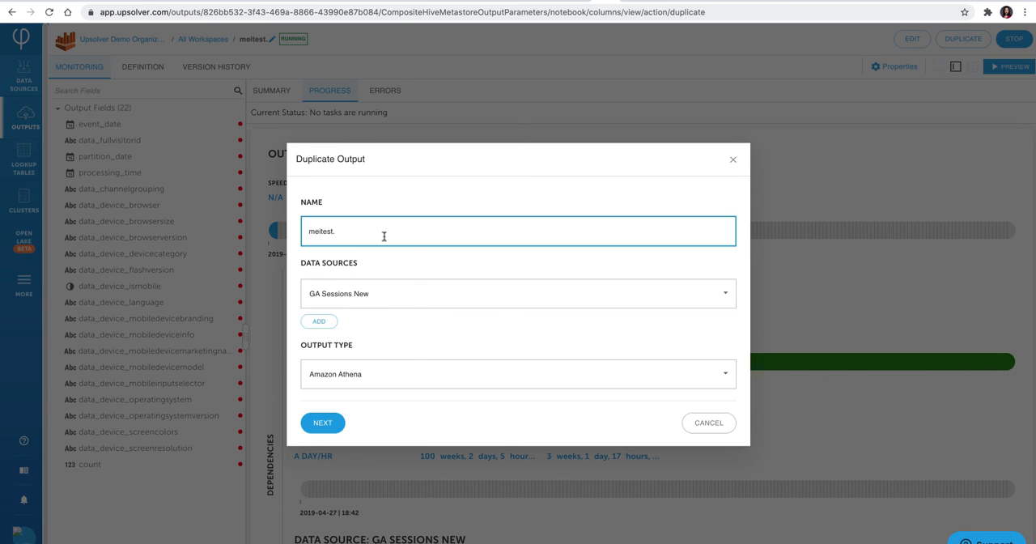
type("meire")
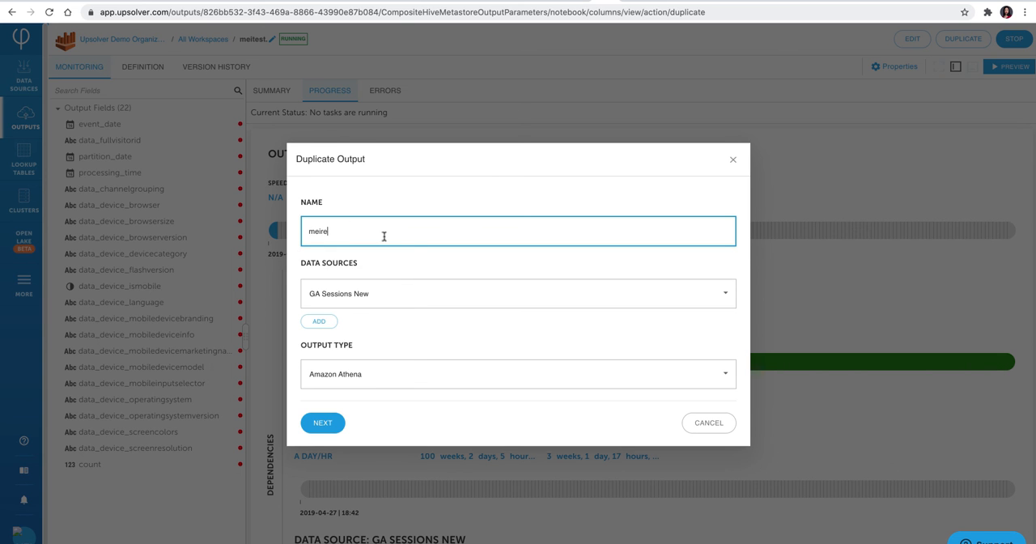
key("Backspace")
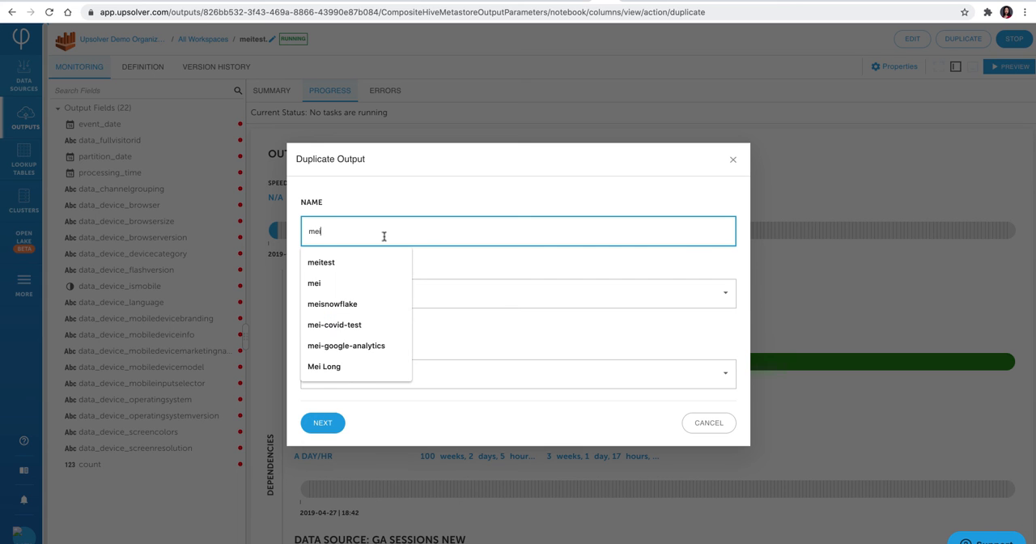
type("data2")
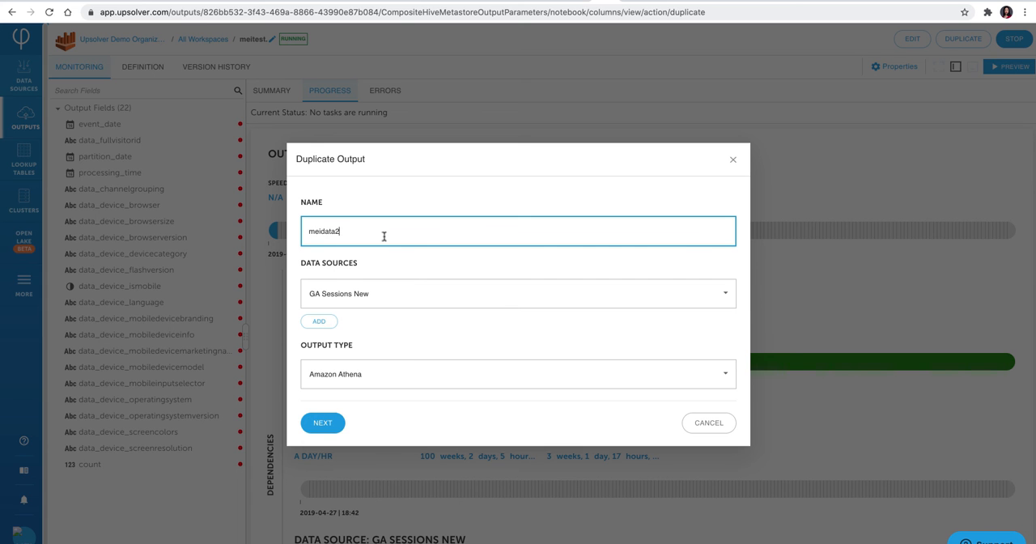